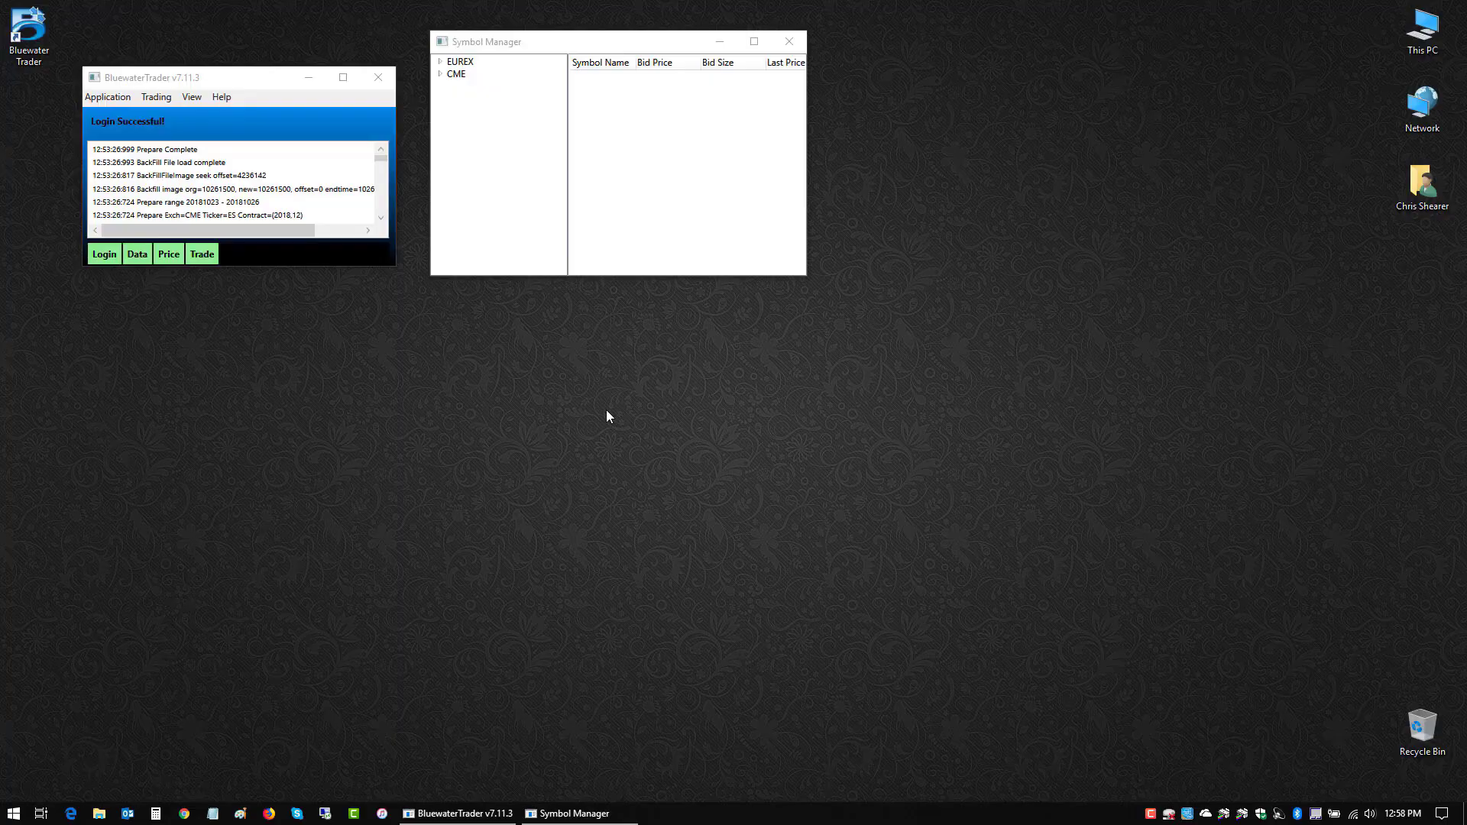
mouse_move(600, 422)
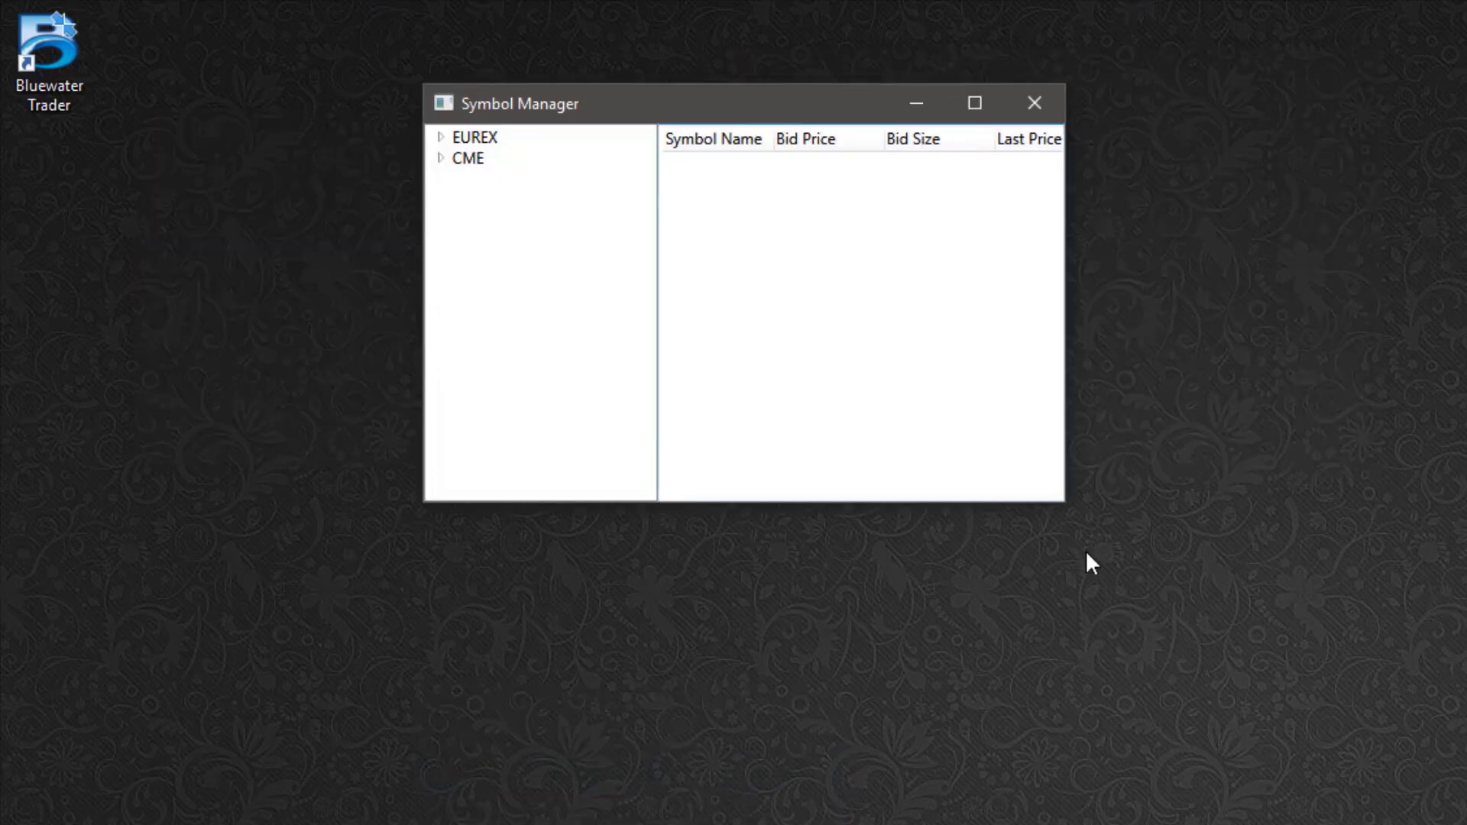
Step: Maximize the Symbol Manager window so all quote columns through Position show
click(975, 102)
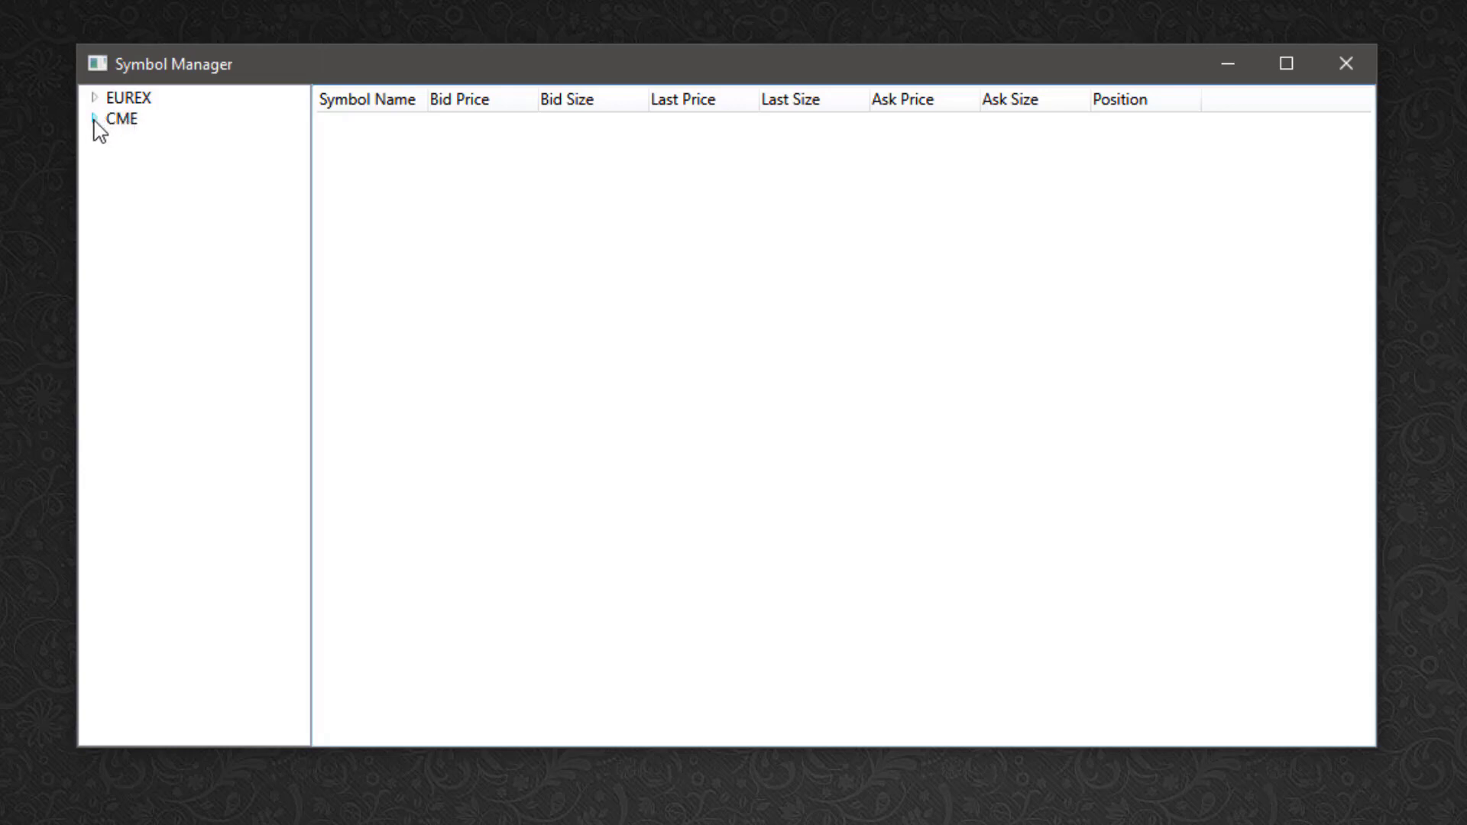
Step: Expand CME > ES and subscribe to the ESZ18 contract
click(96, 120)
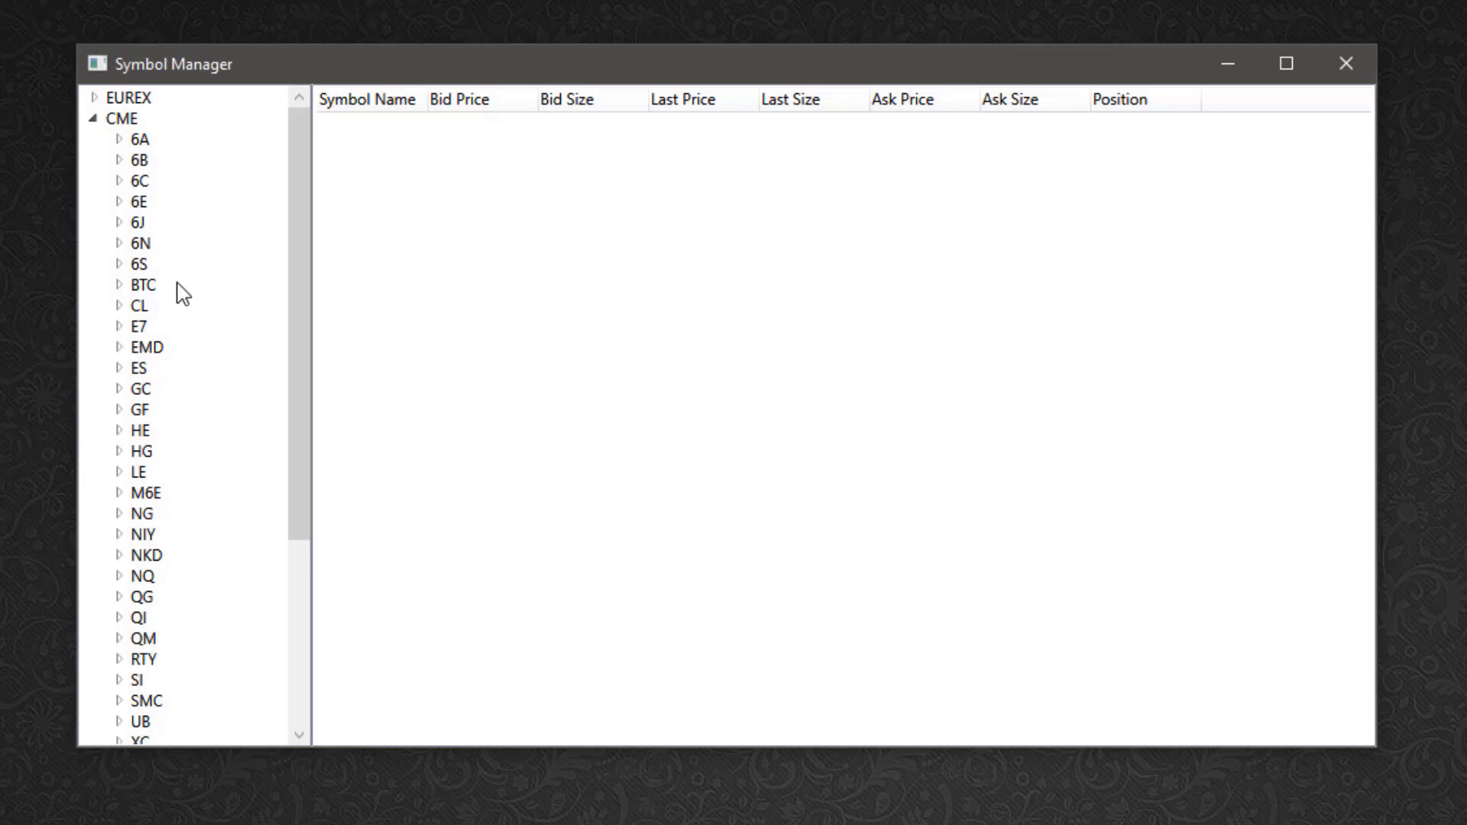
mouse_move(212, 362)
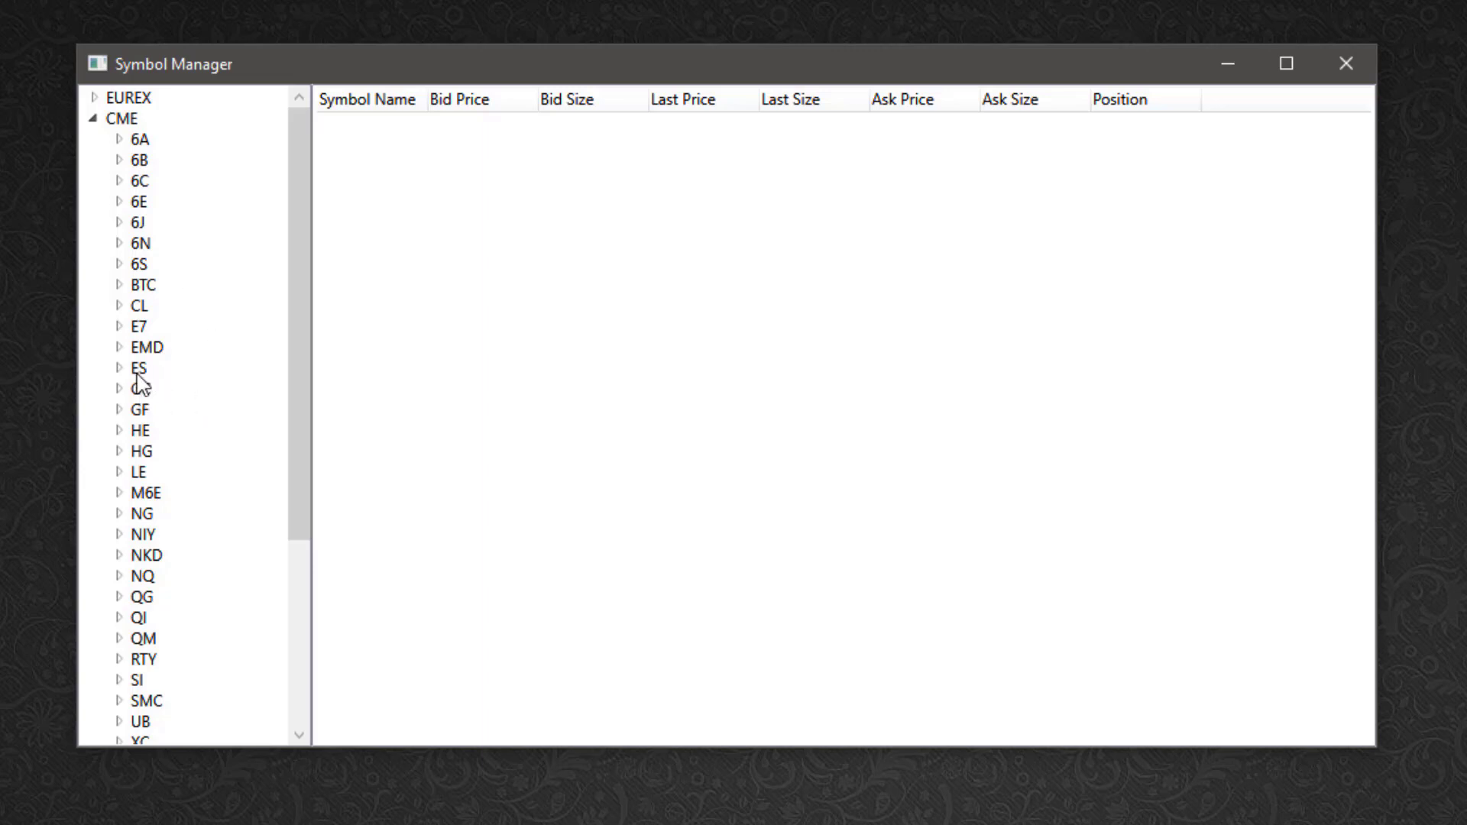
click(138, 367)
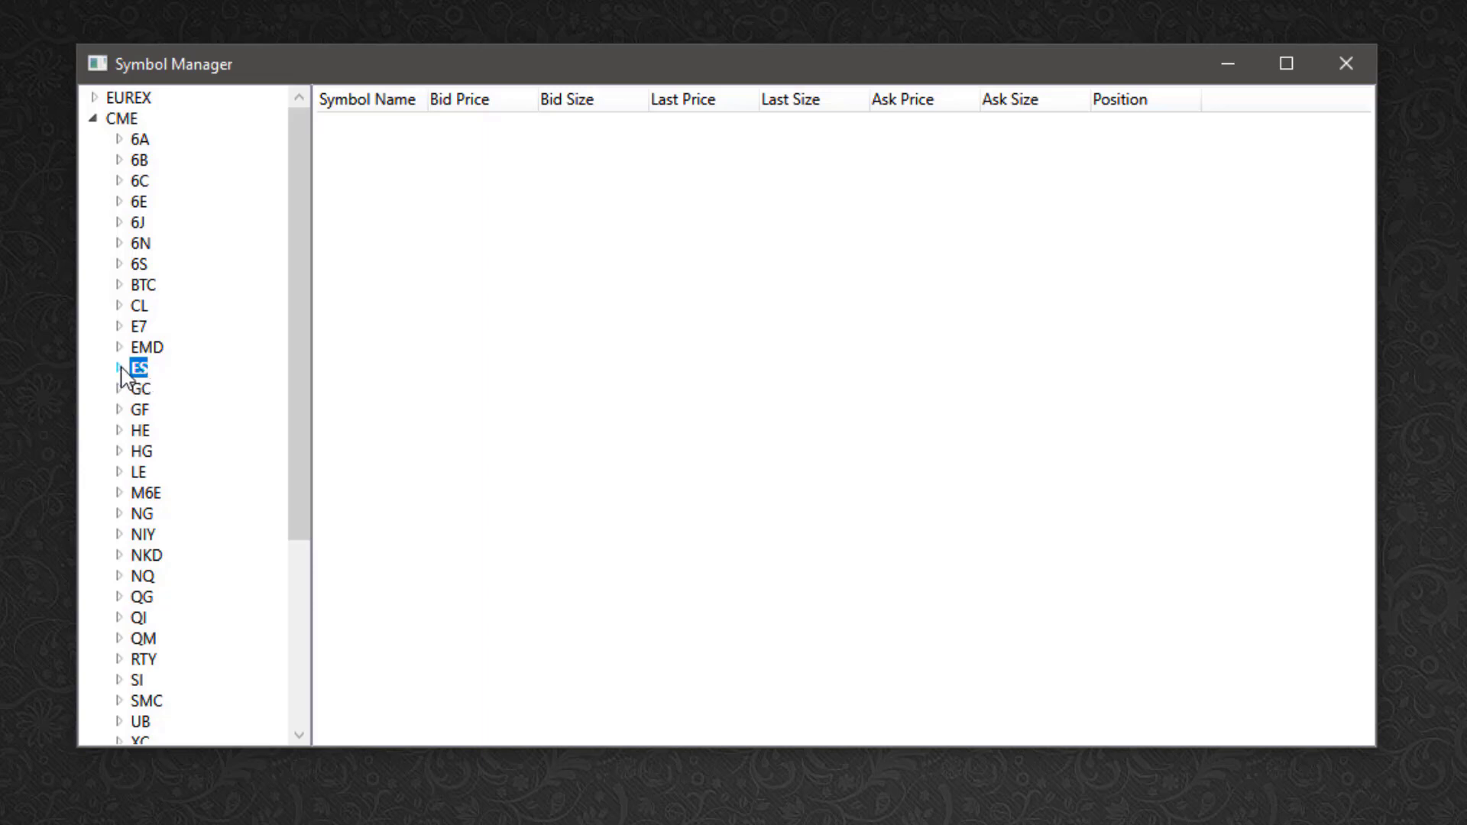
click(119, 368)
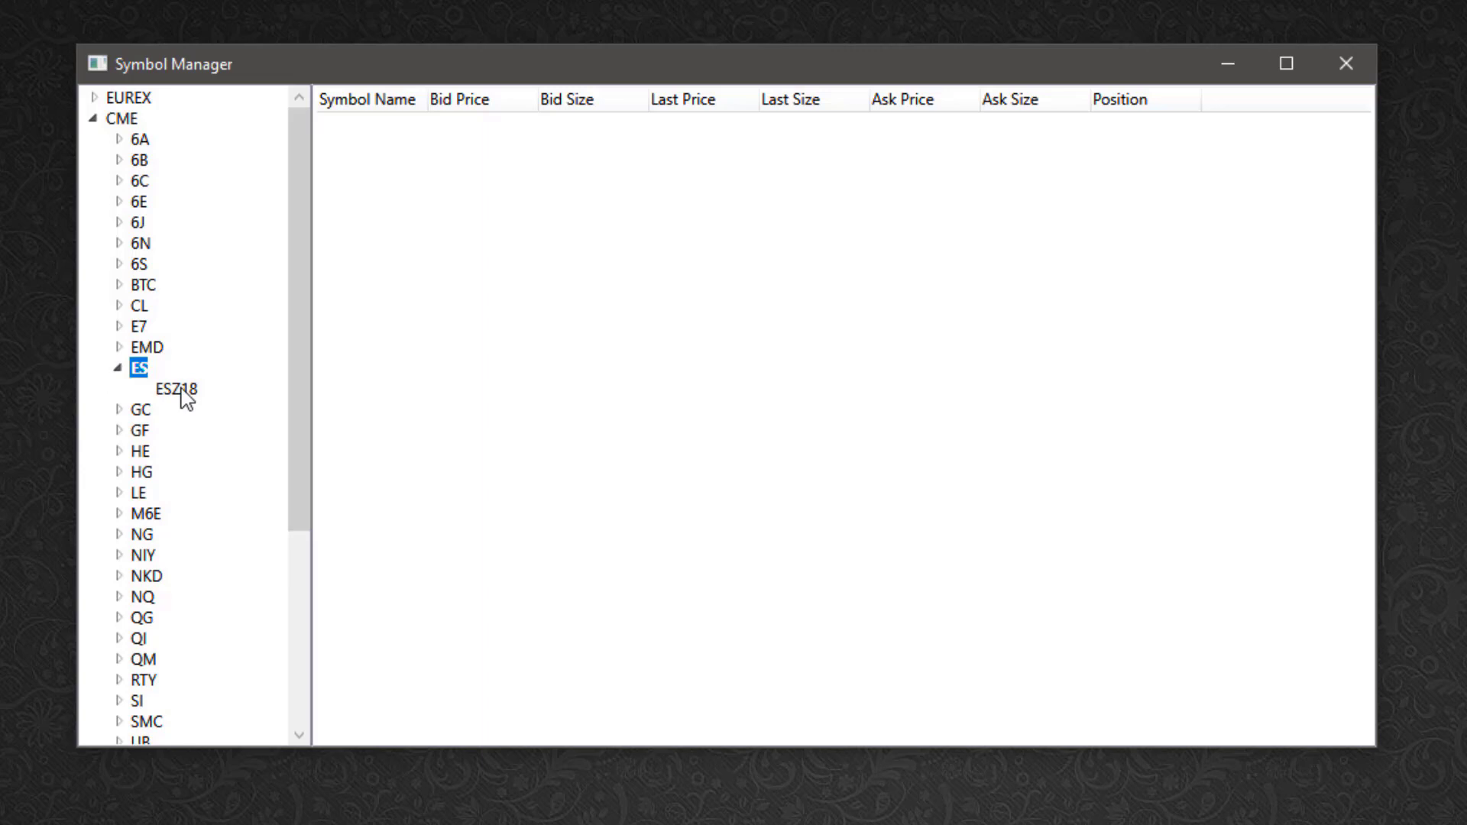
click(175, 390)
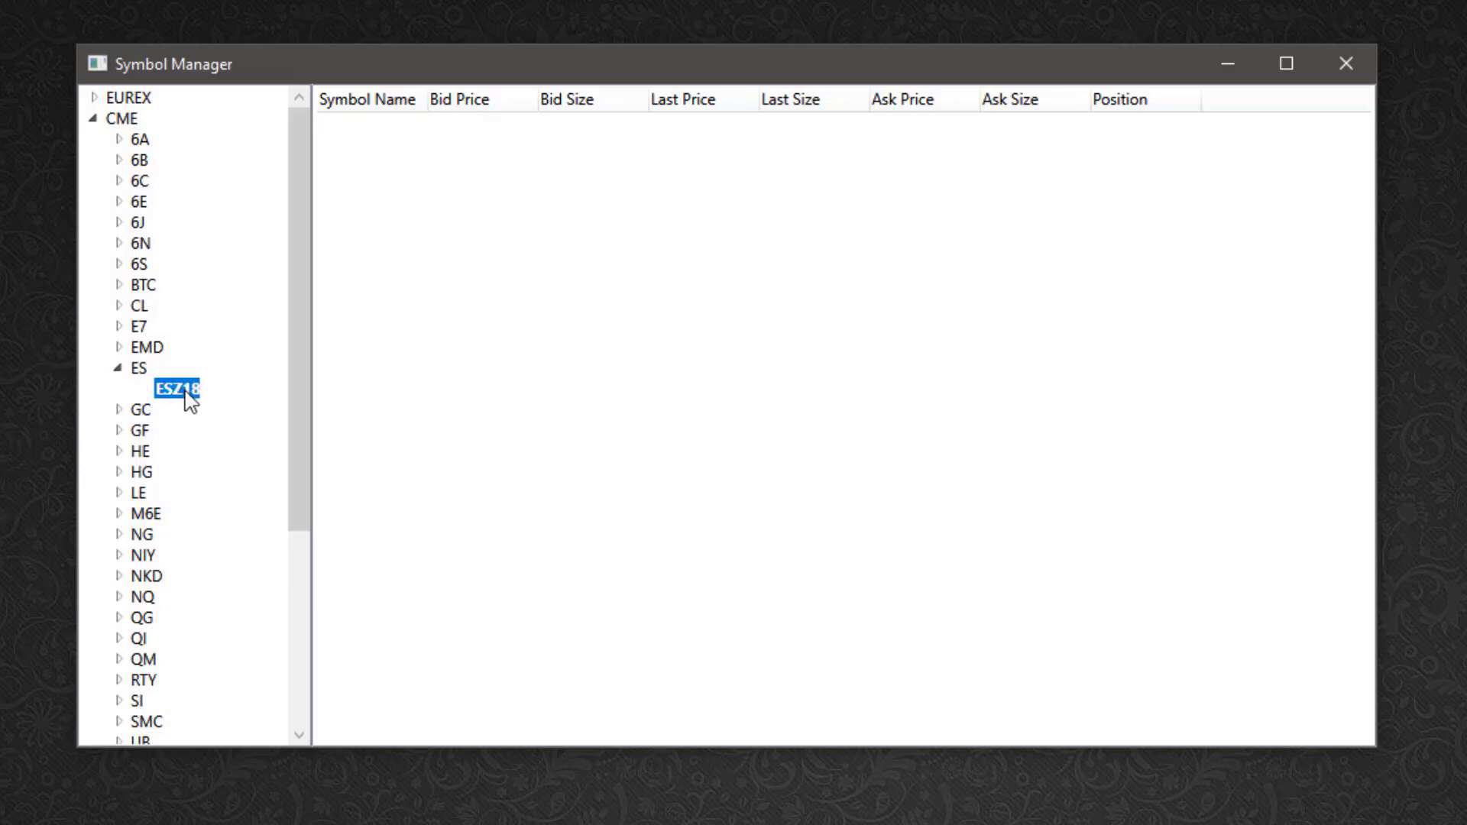
right_click(179, 389)
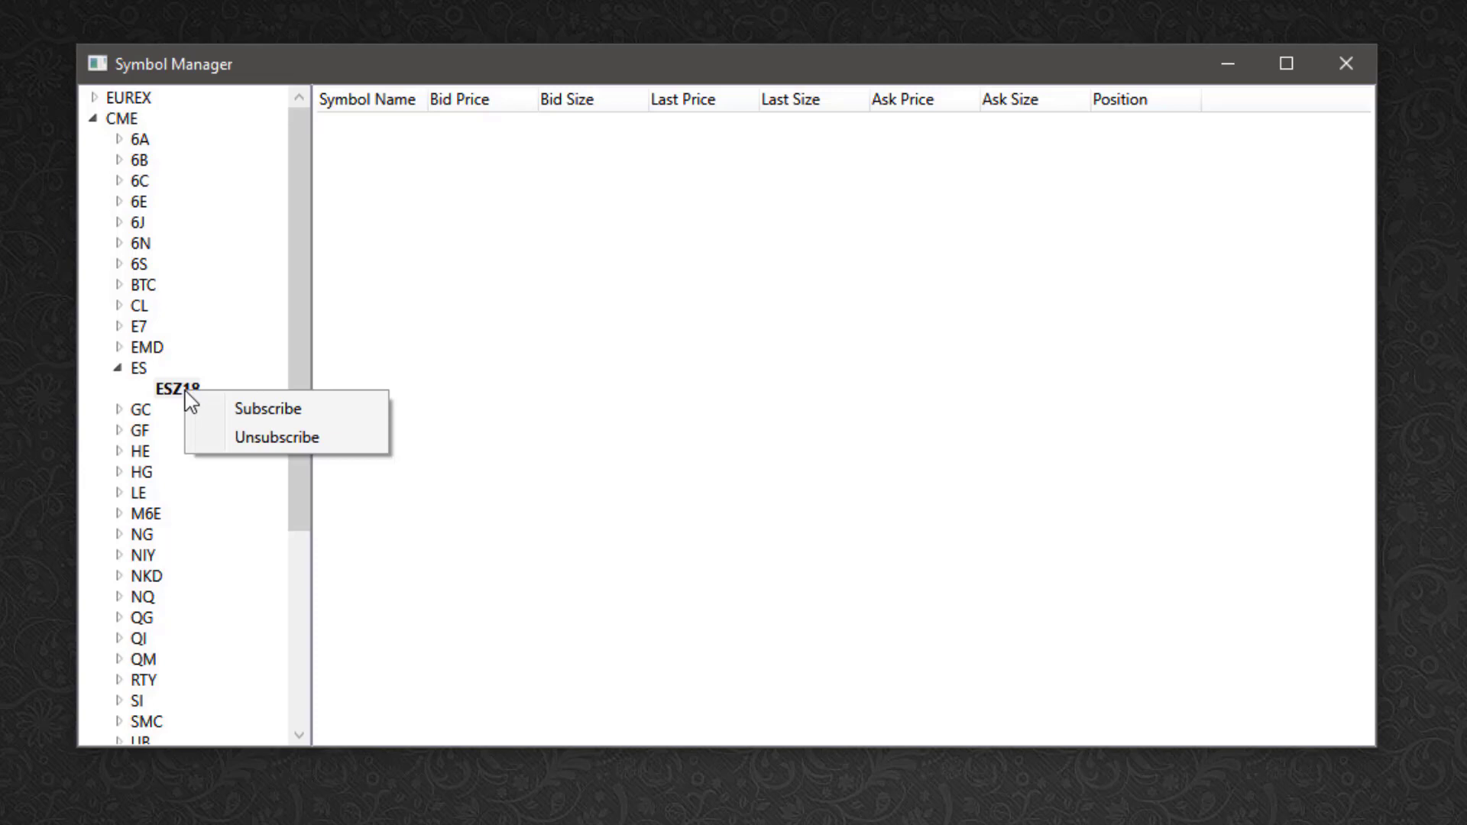
mouse_move(273, 419)
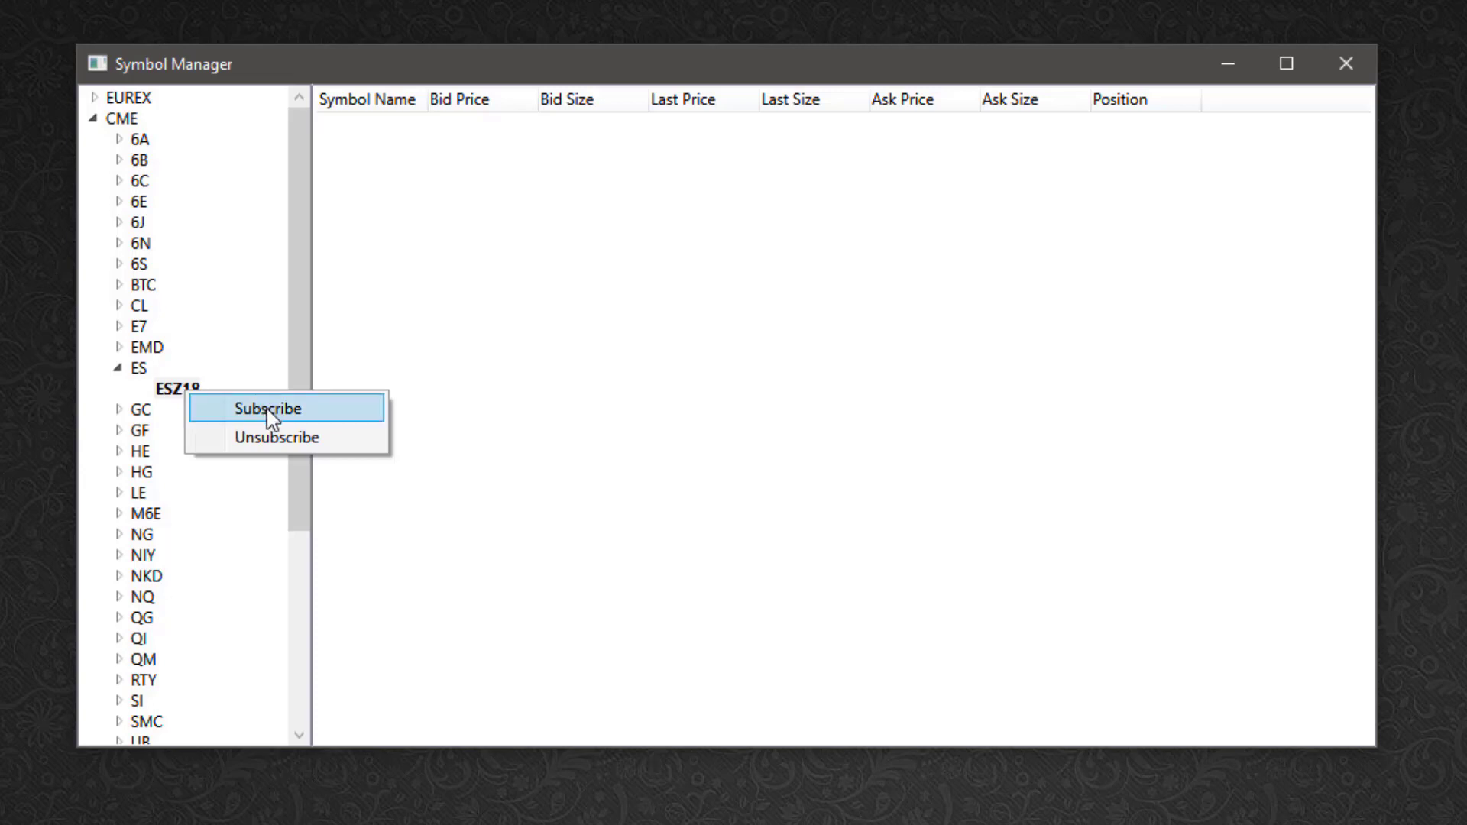
click(267, 408)
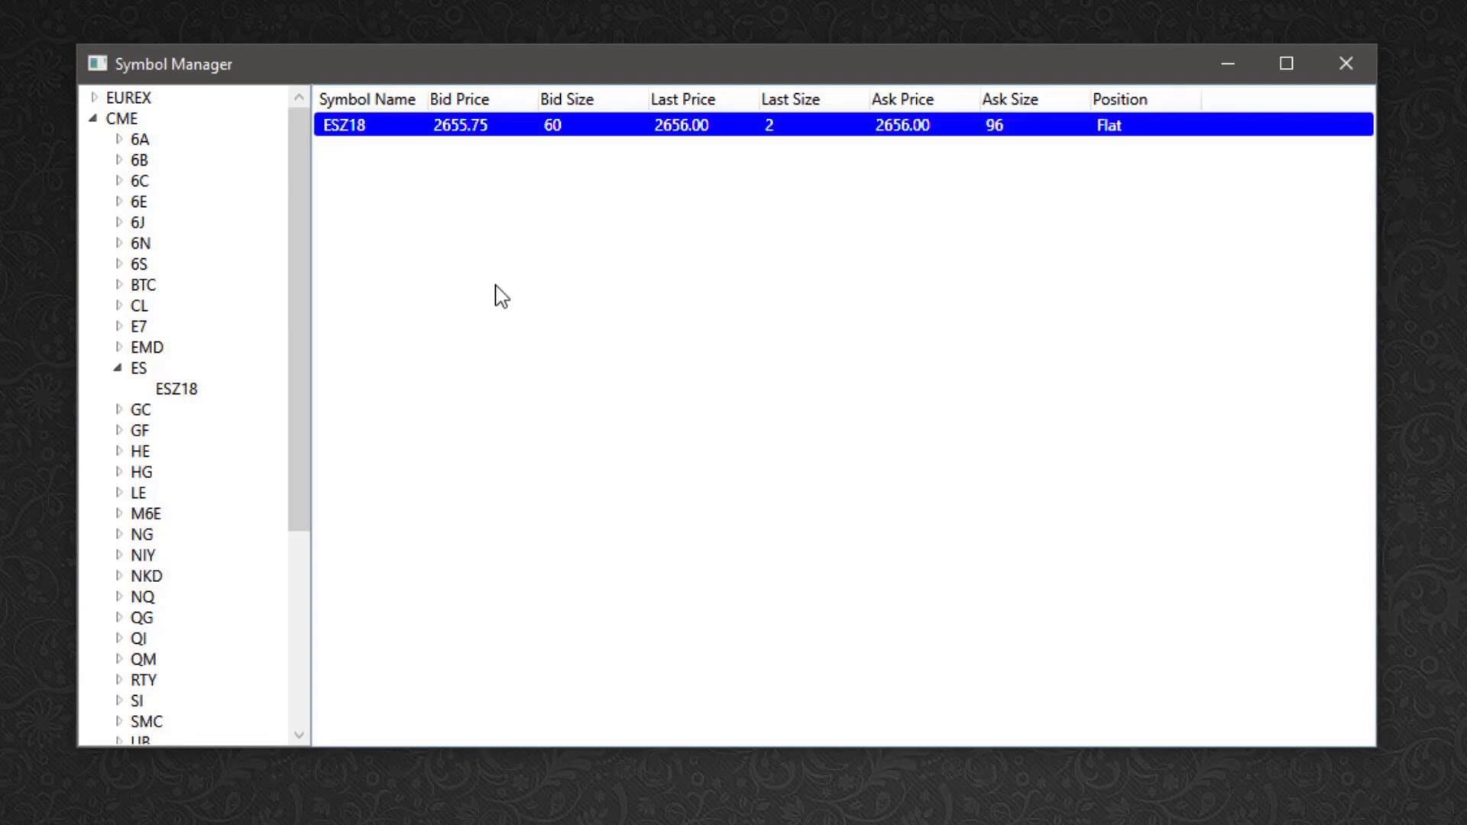
mouse_move(544, 252)
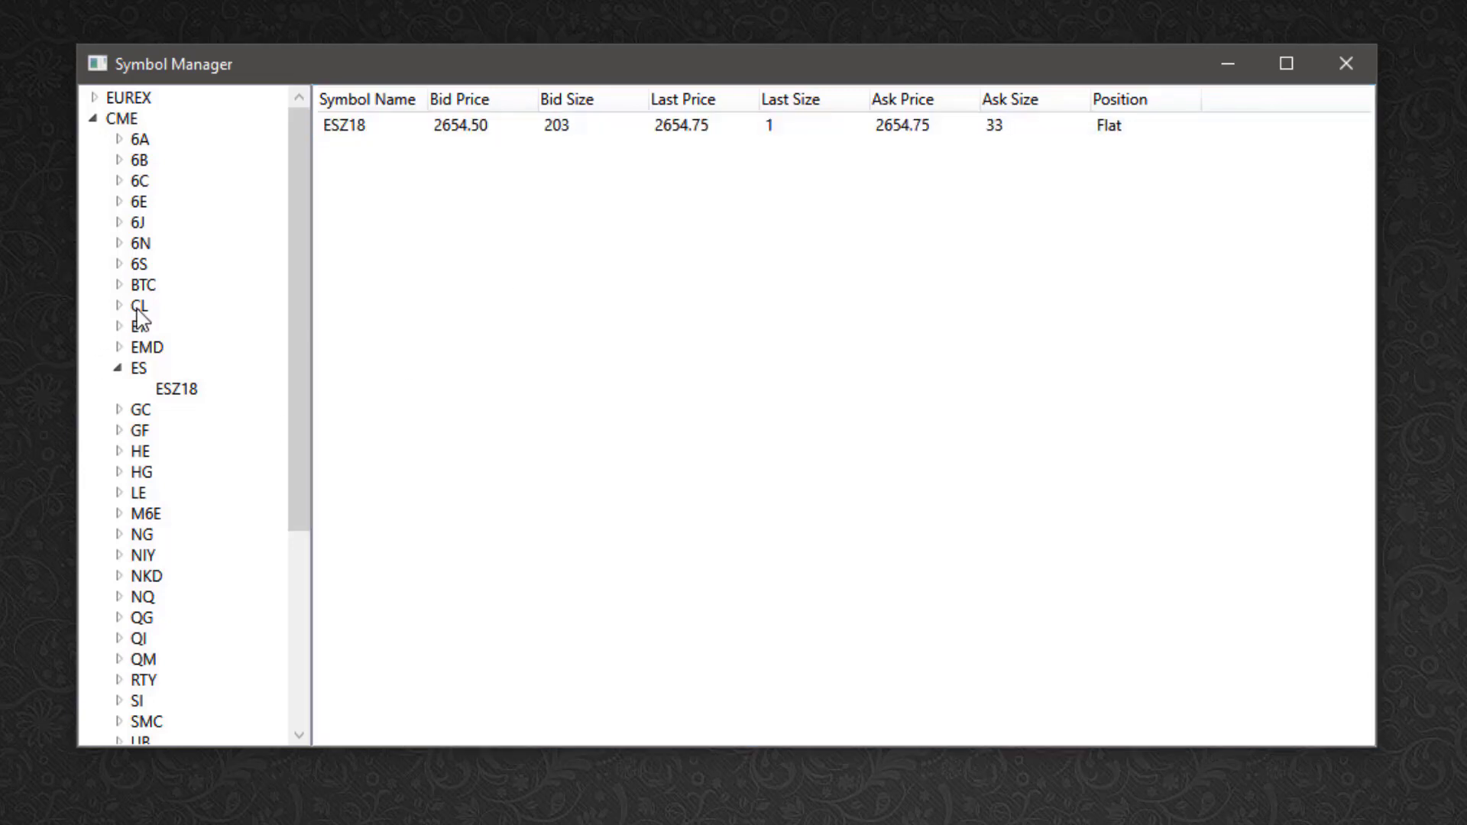
Step: Expand the CL group and right-click CLZ18 to subscribe to its quotes
click(342, 125)
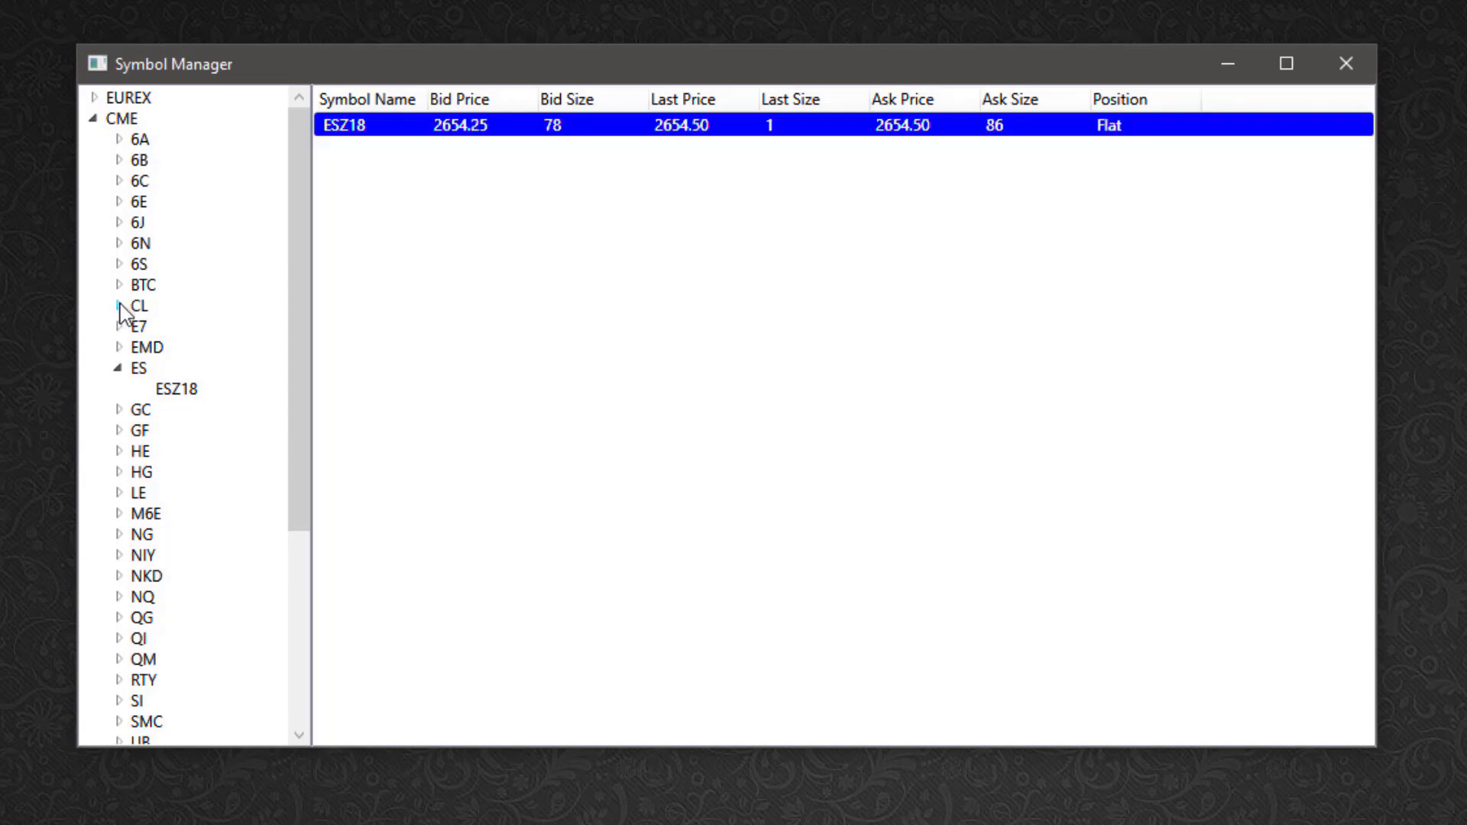
click(120, 306)
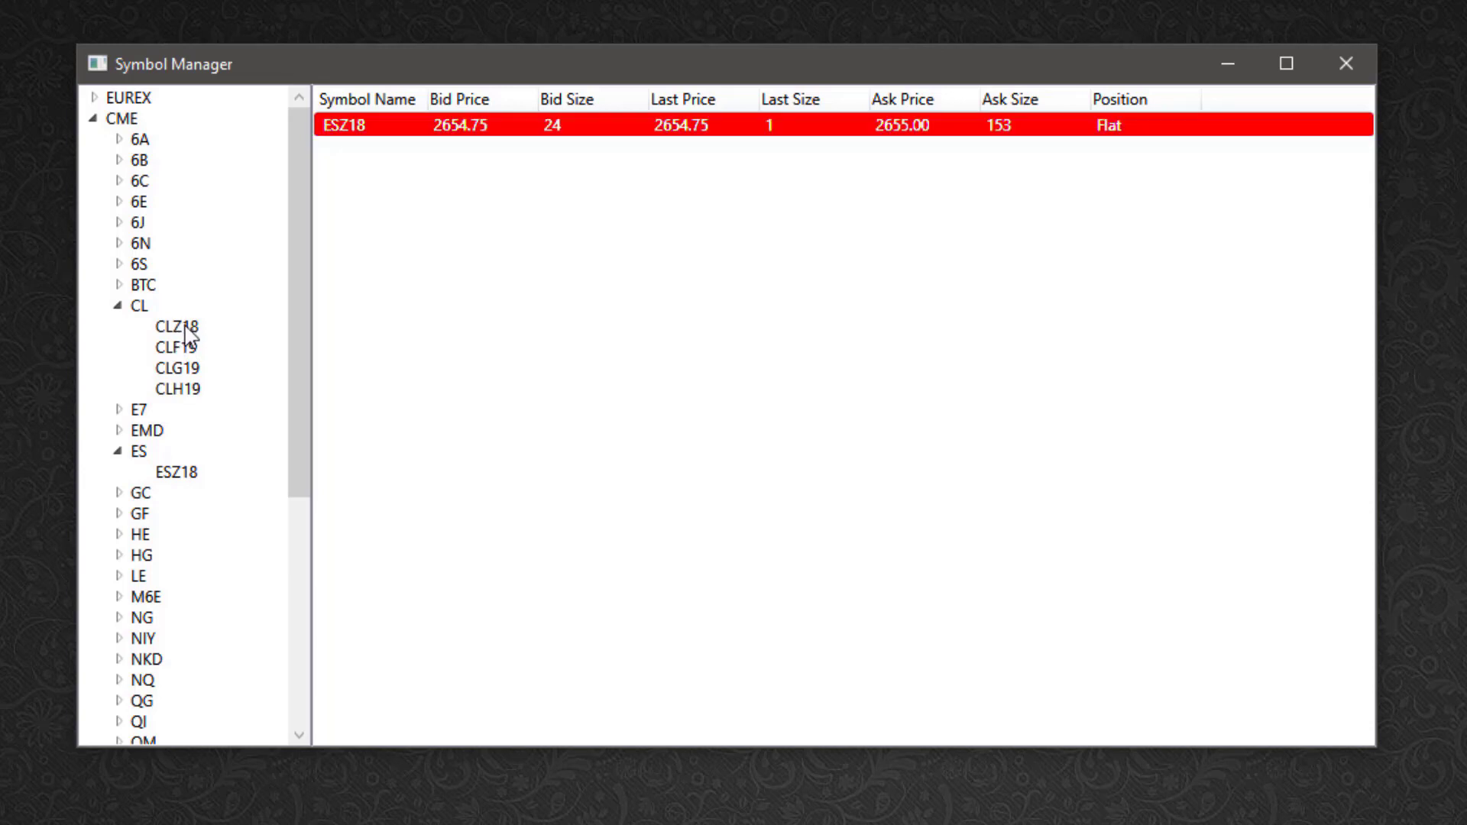
right_click(174, 327)
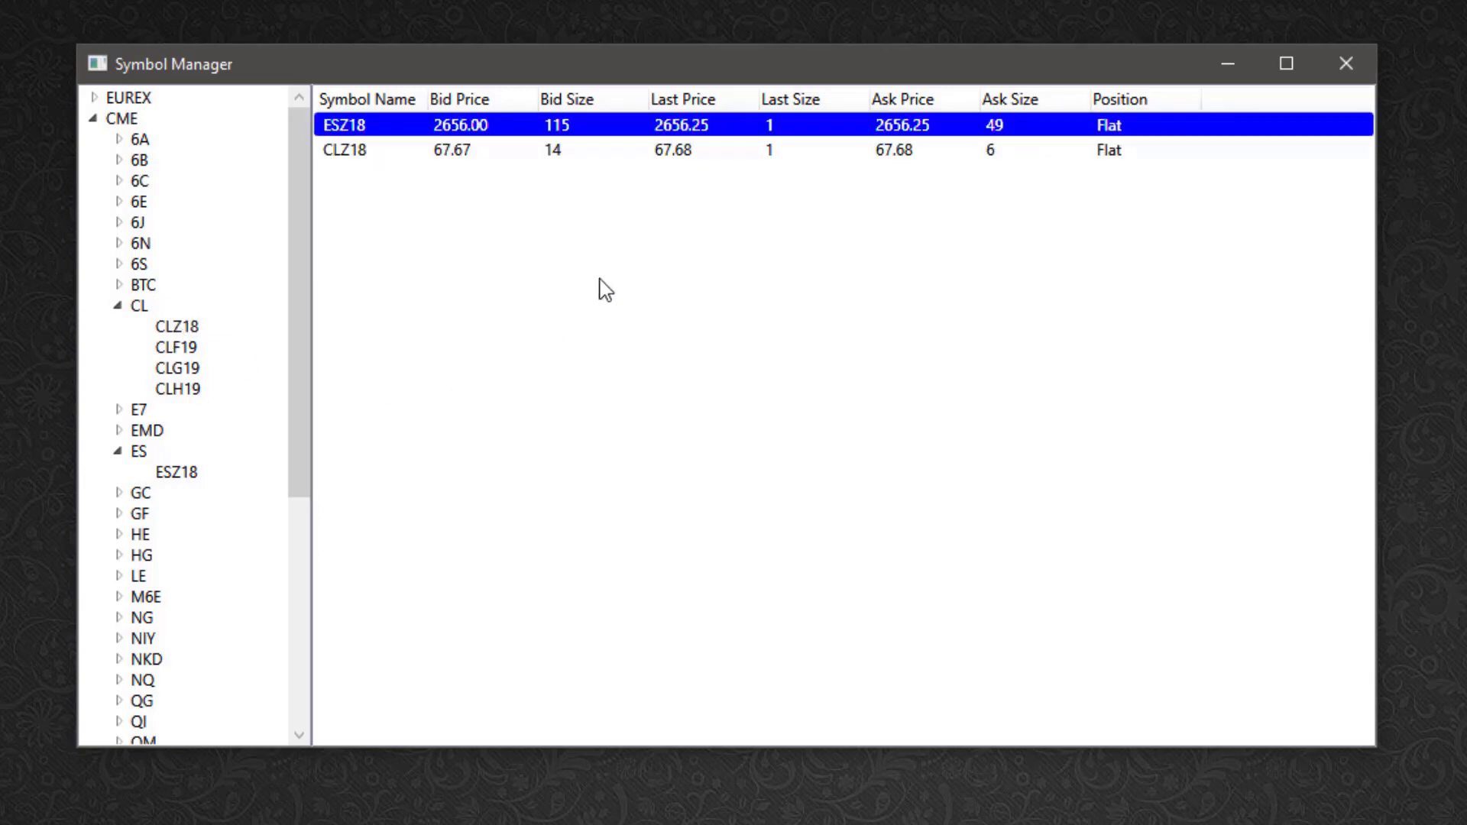
mouse_move(448, 317)
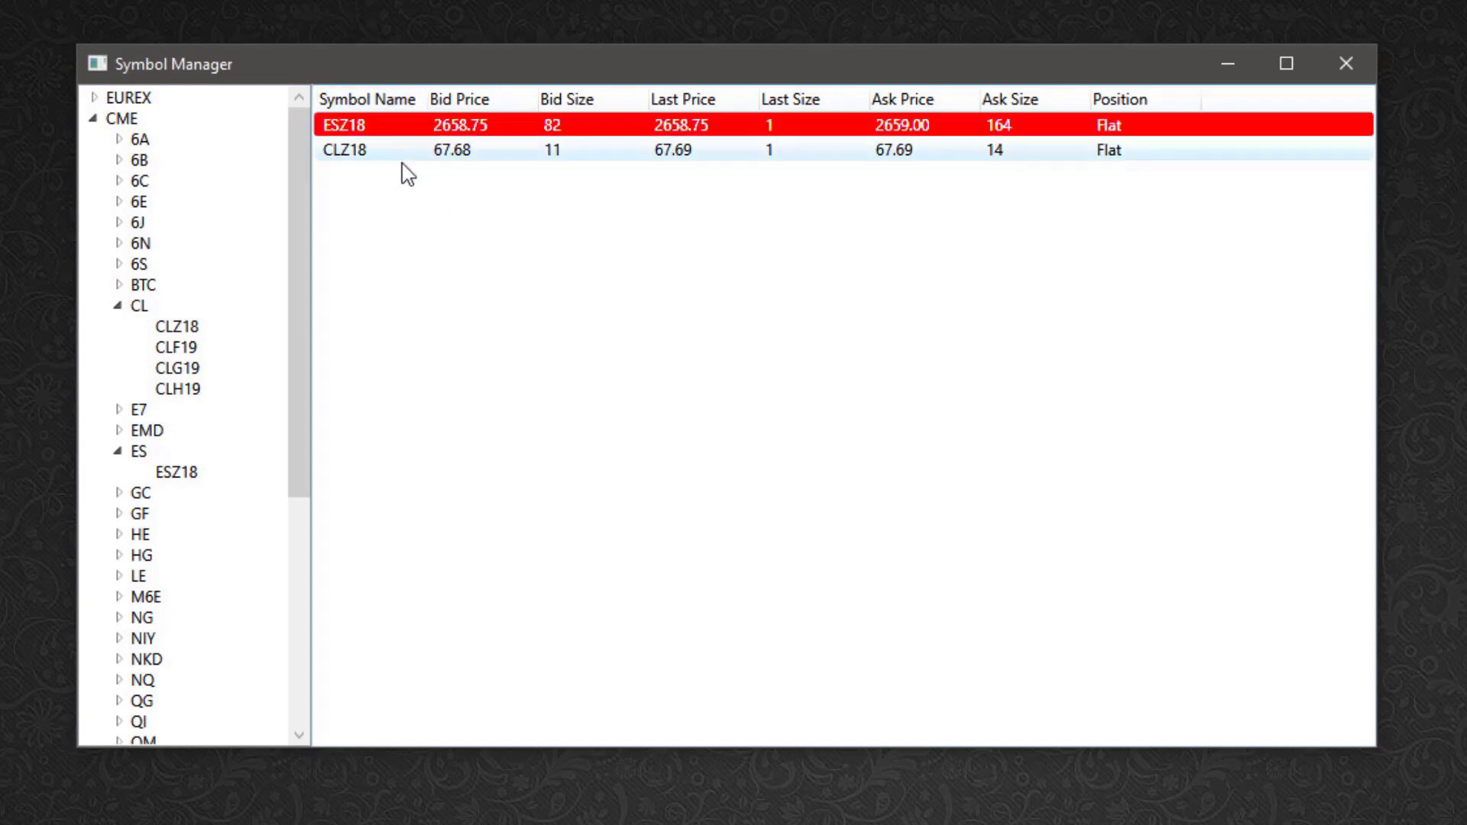
mouse_move(468, 333)
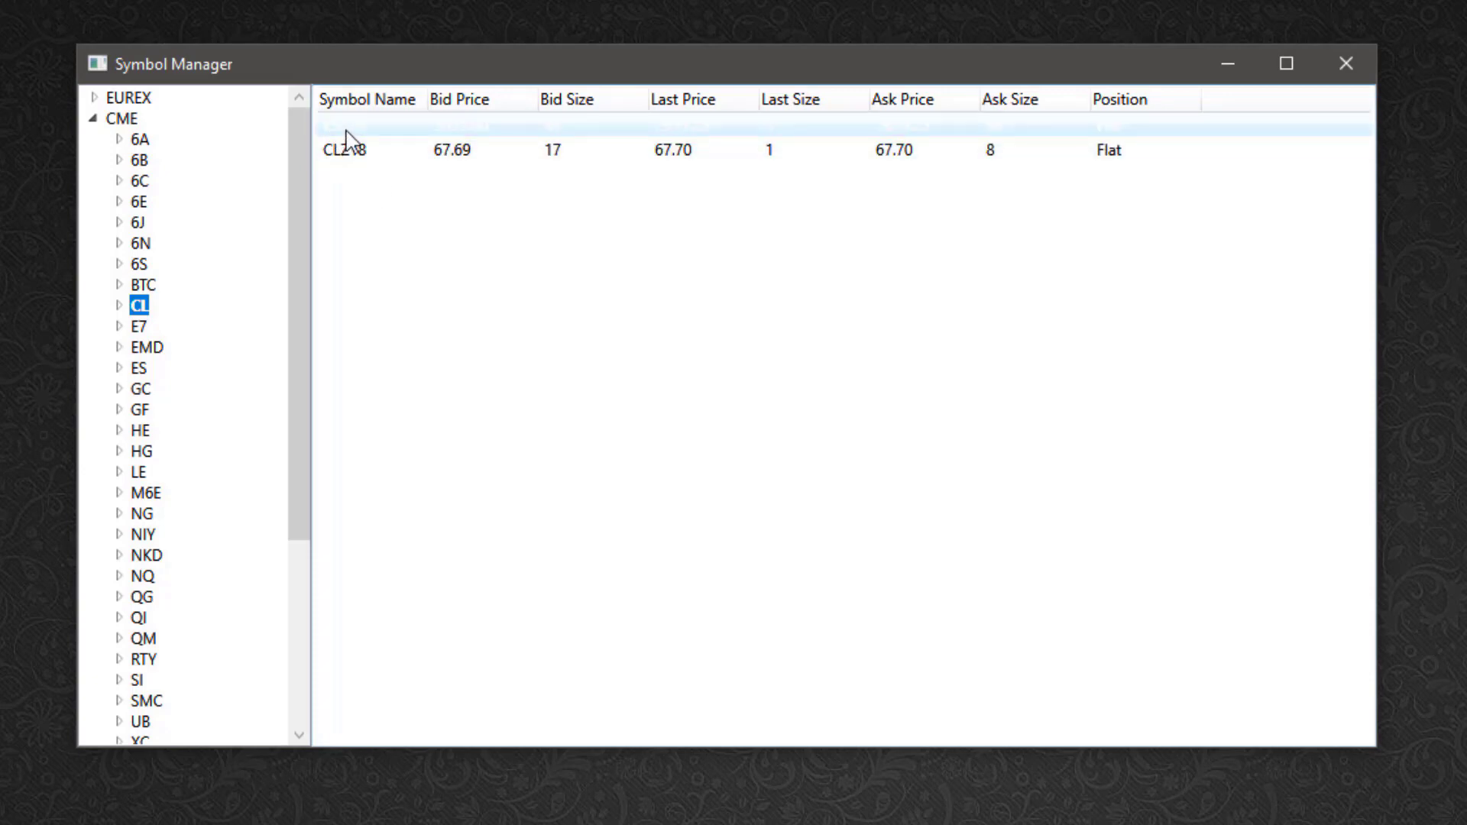
Step: Open a simulated DOM for ESZ18 and set its order quantity to 1
right_click(355, 126)
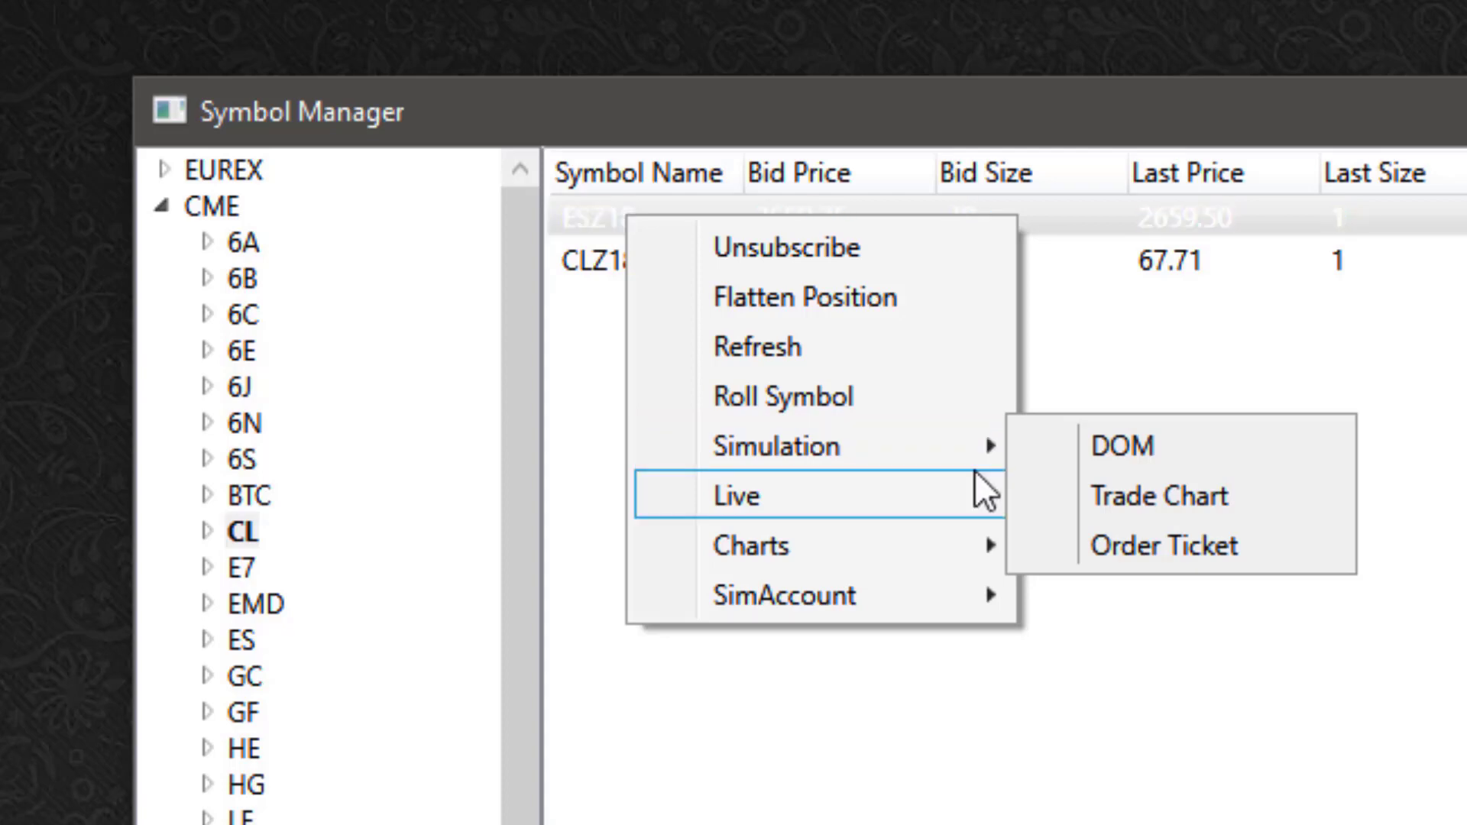
mouse_move(807, 446)
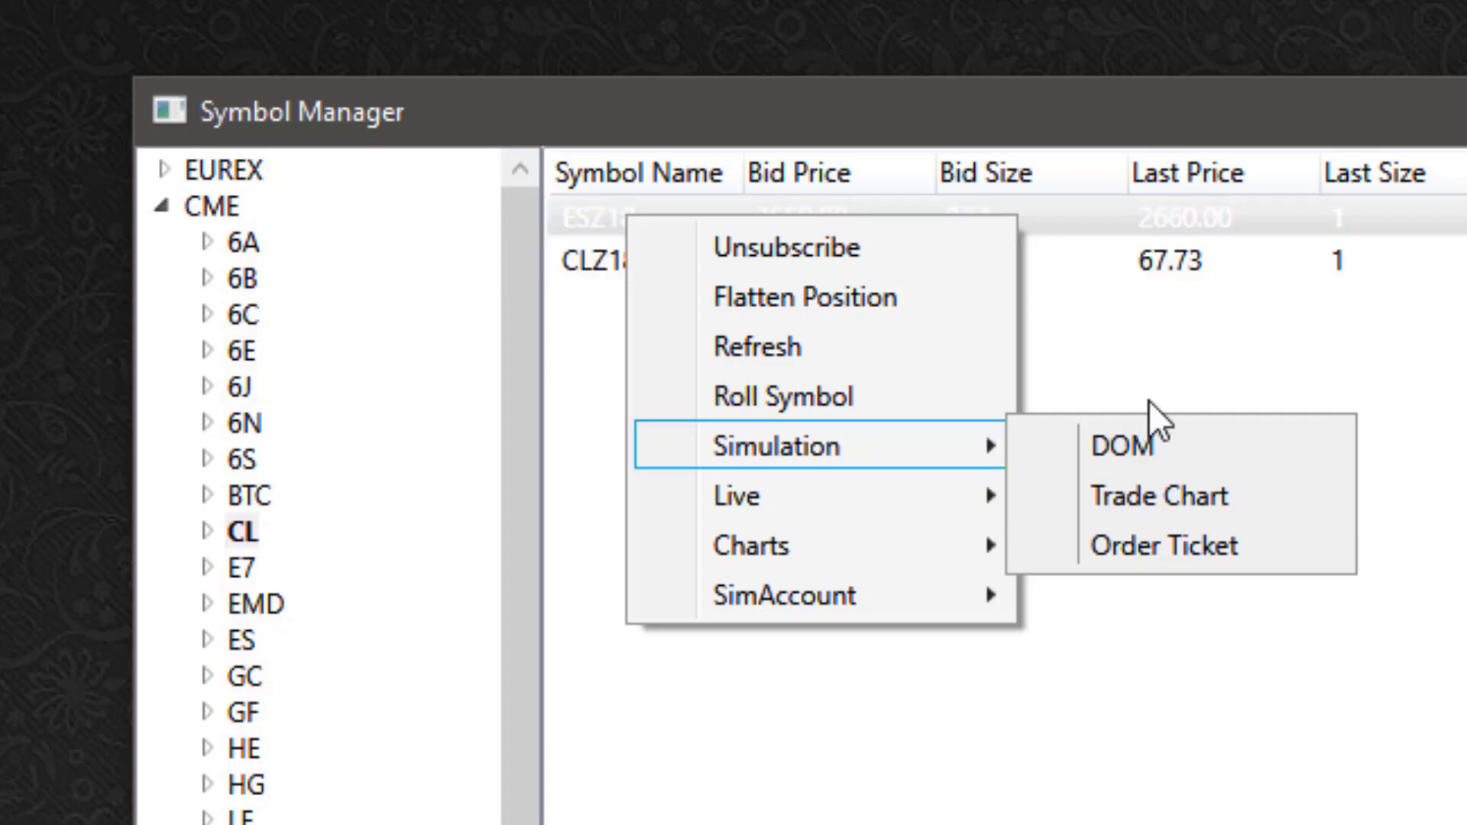
click(1118, 445)
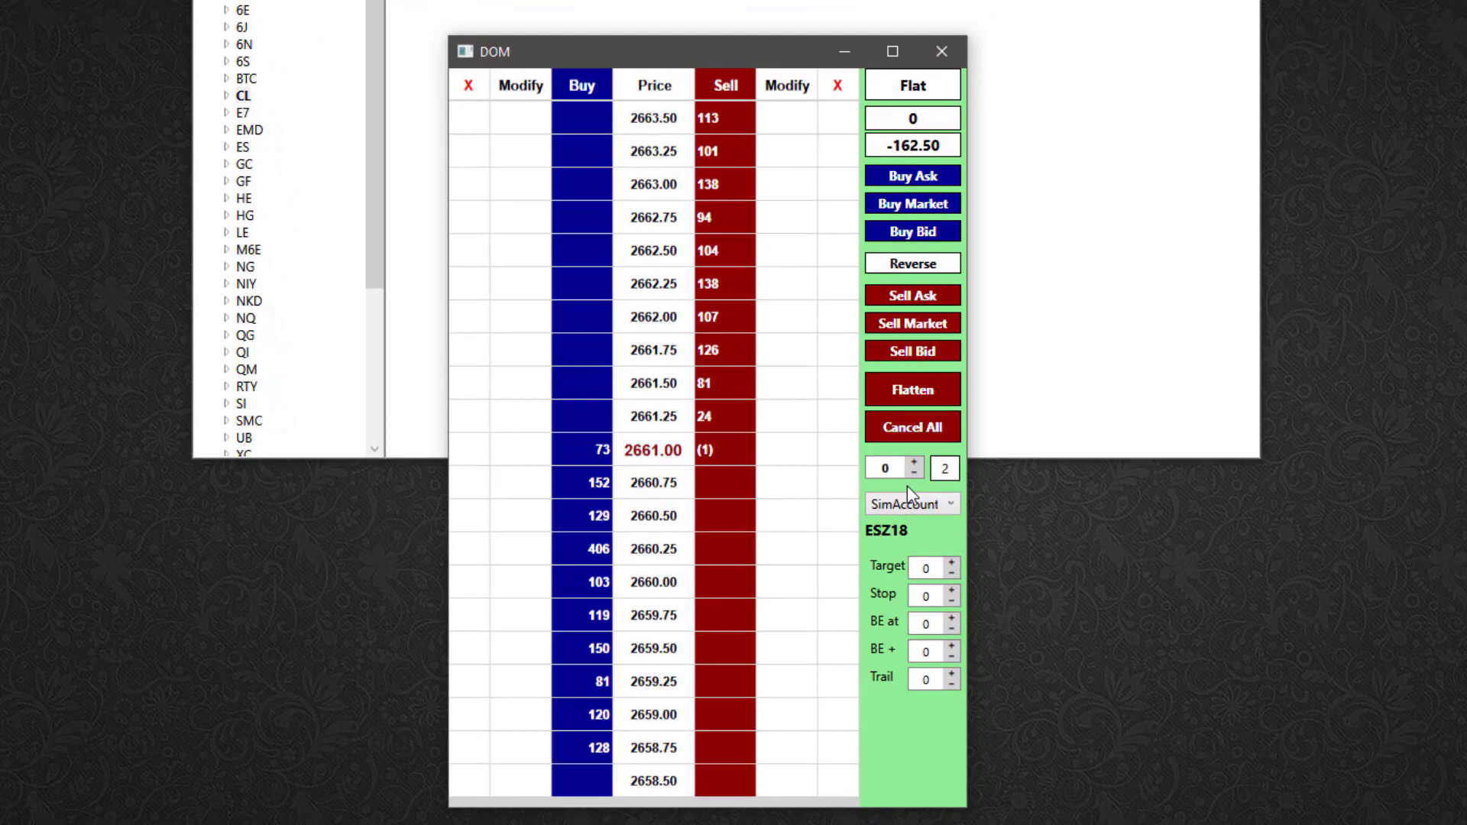
click(949, 504)
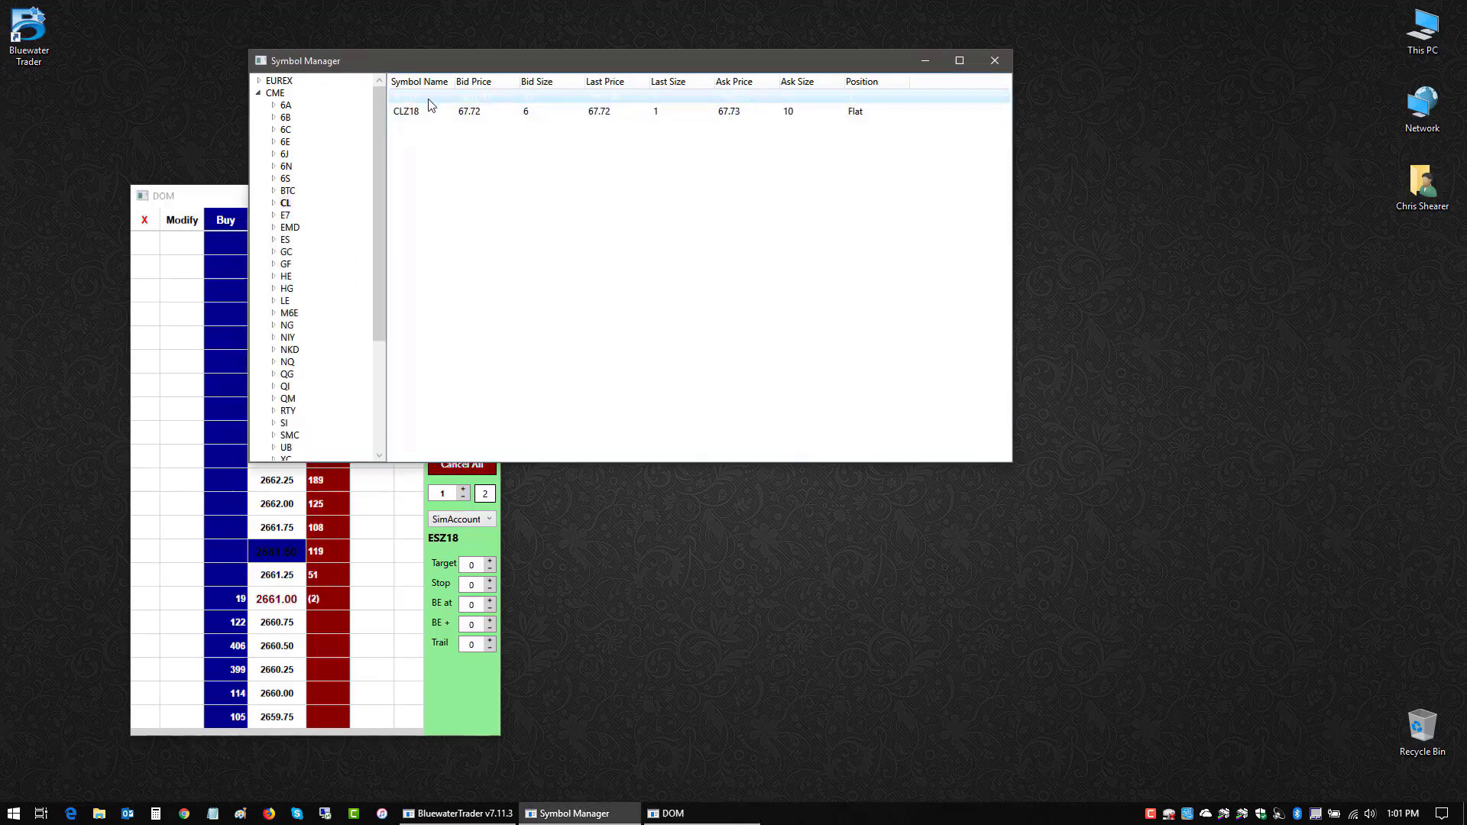
Step: Open a standard chart for ESZ18 from its Charts menu
right_click(407, 111)
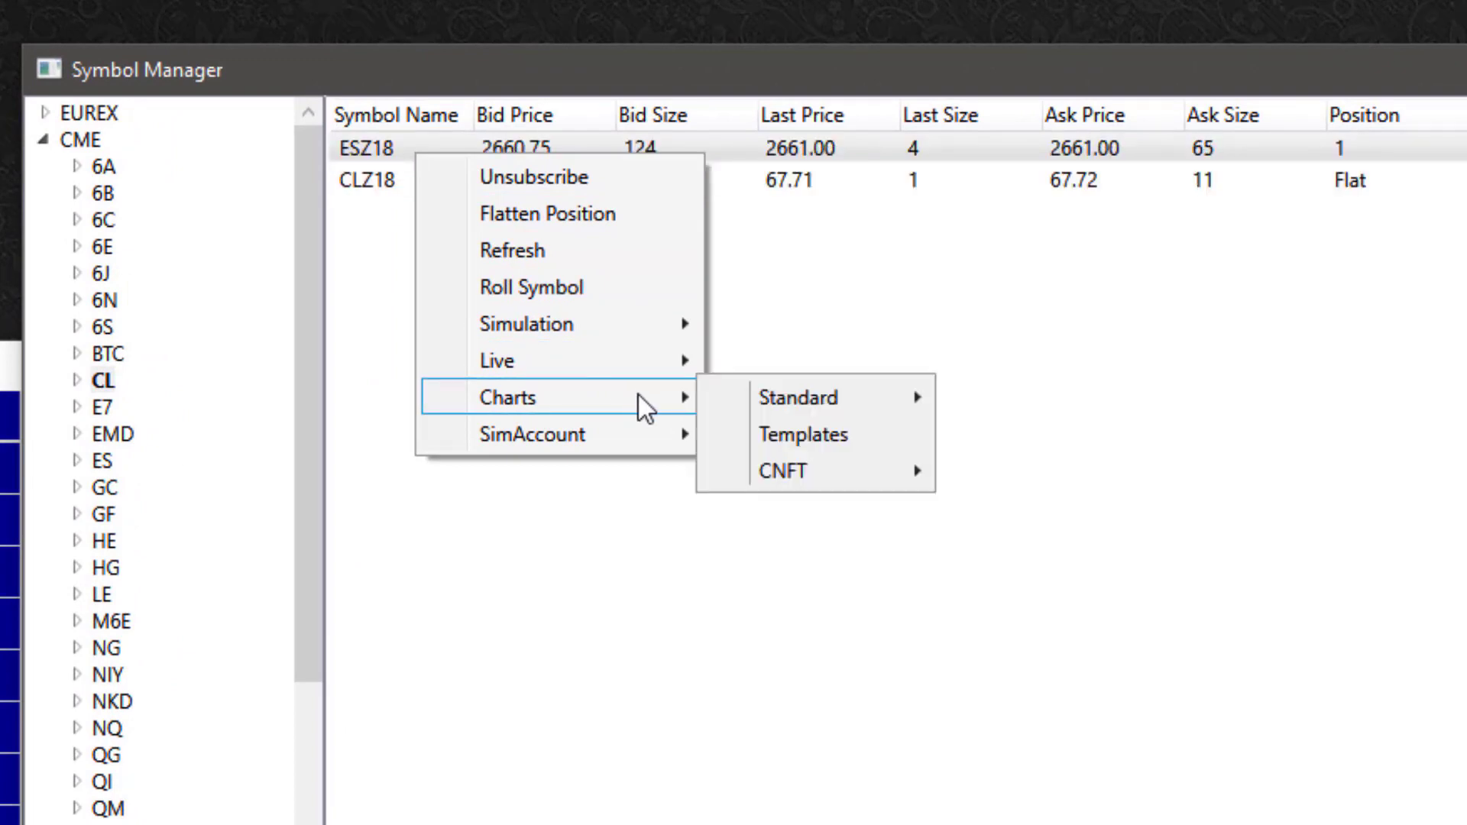
mouse_move(821, 408)
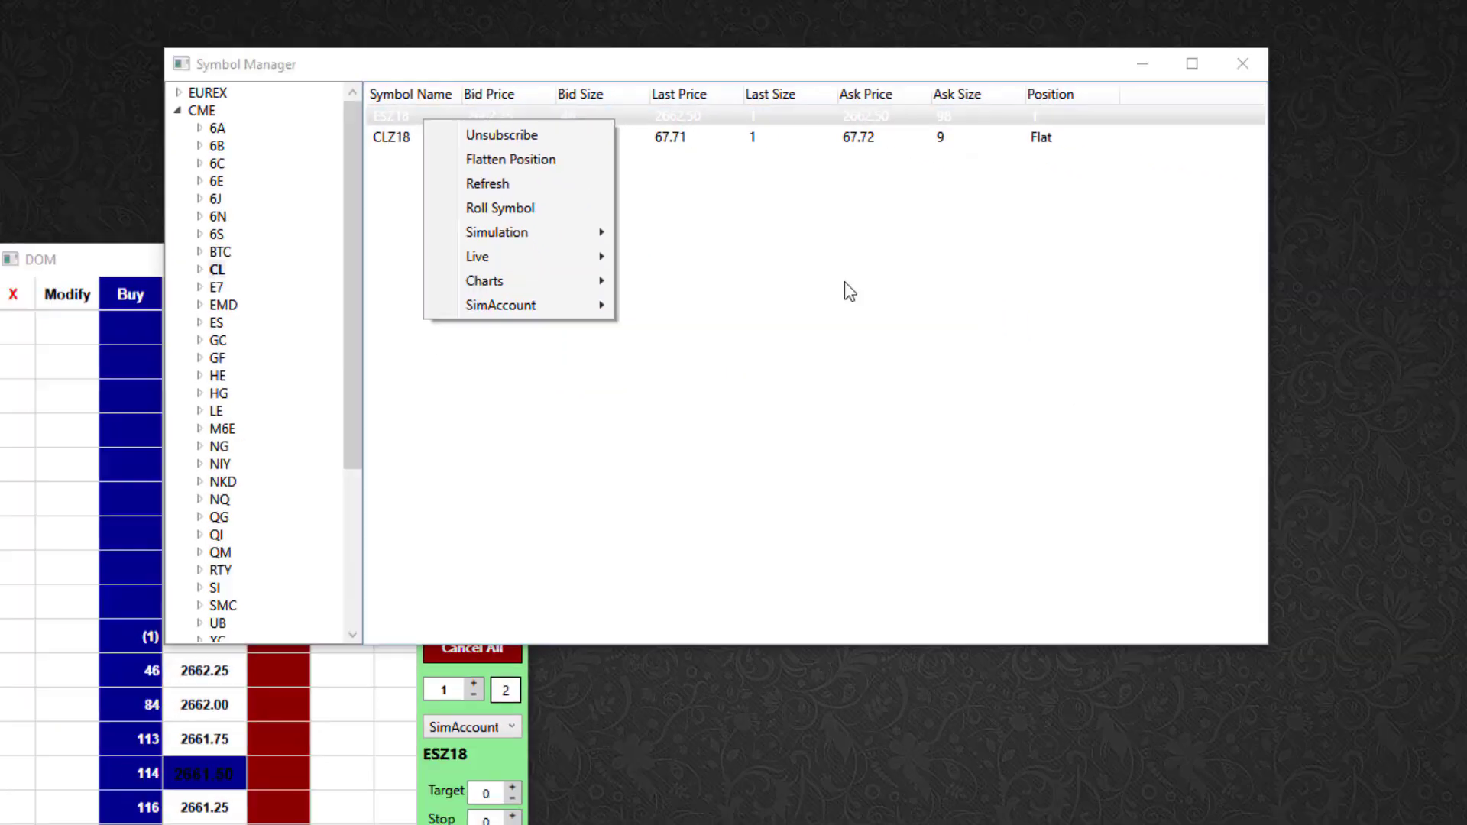
click(484, 281)
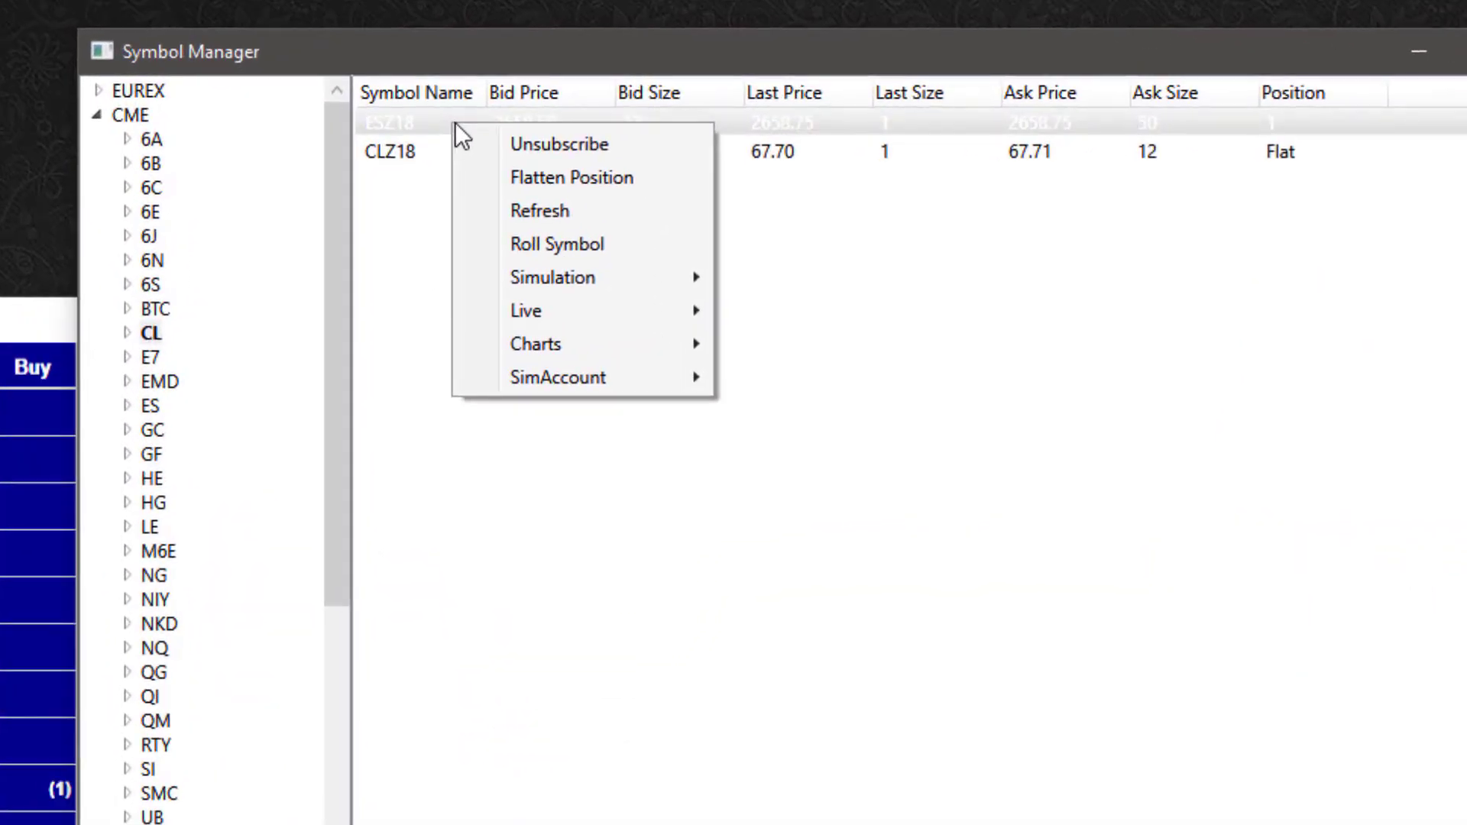
mouse_move(536, 344)
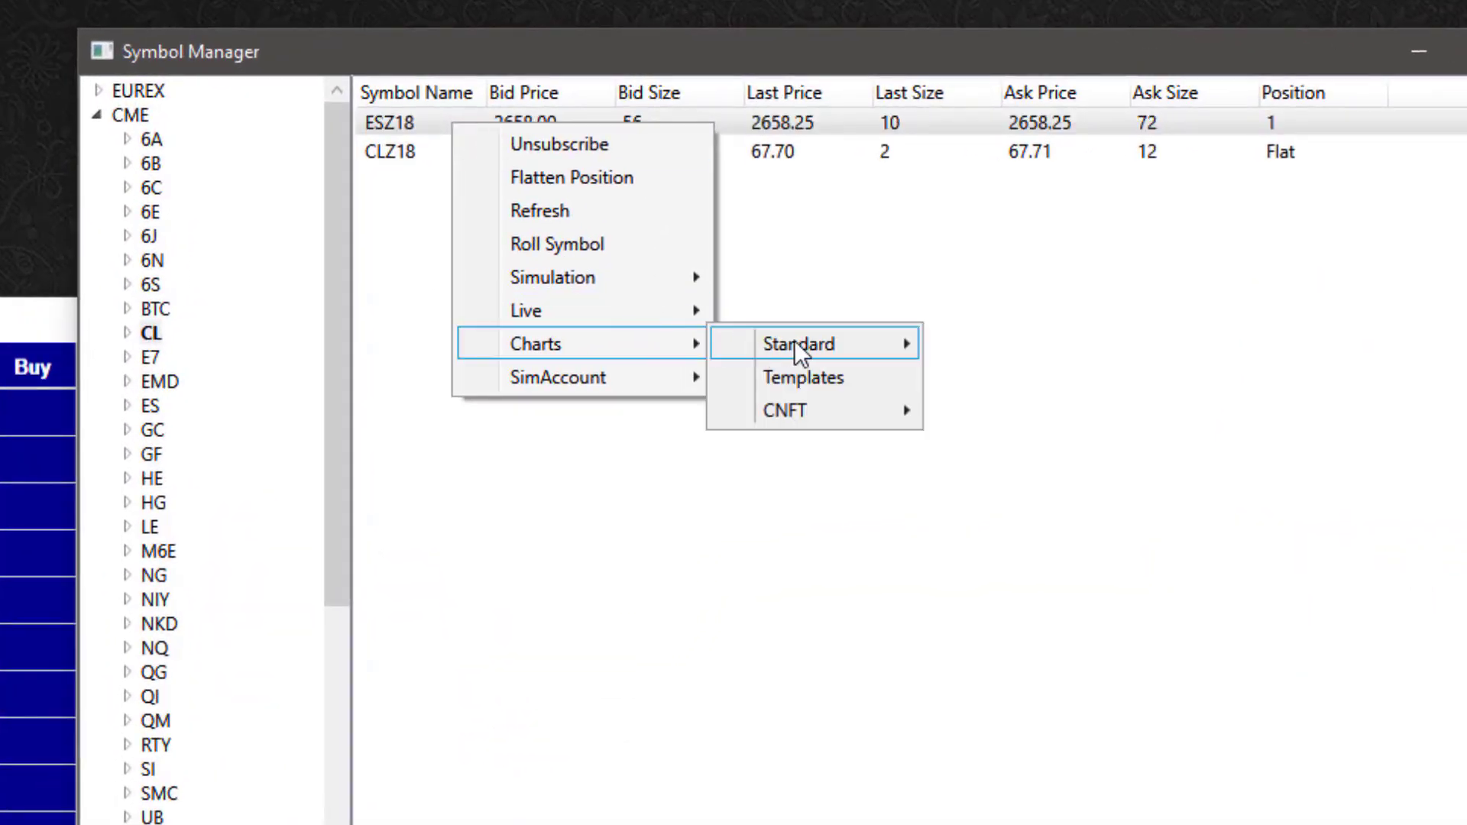
click(800, 344)
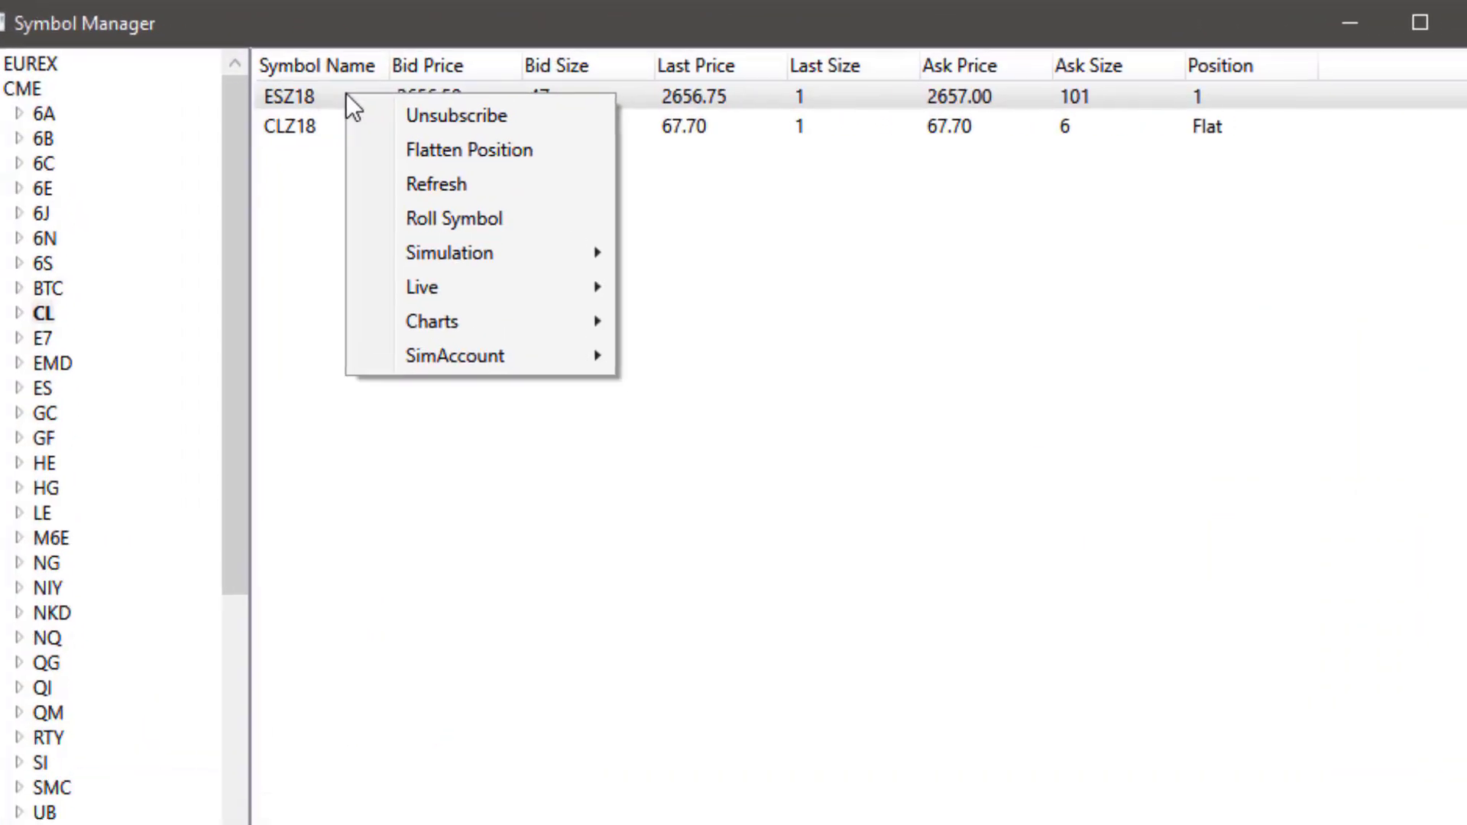
mouse_move(532, 279)
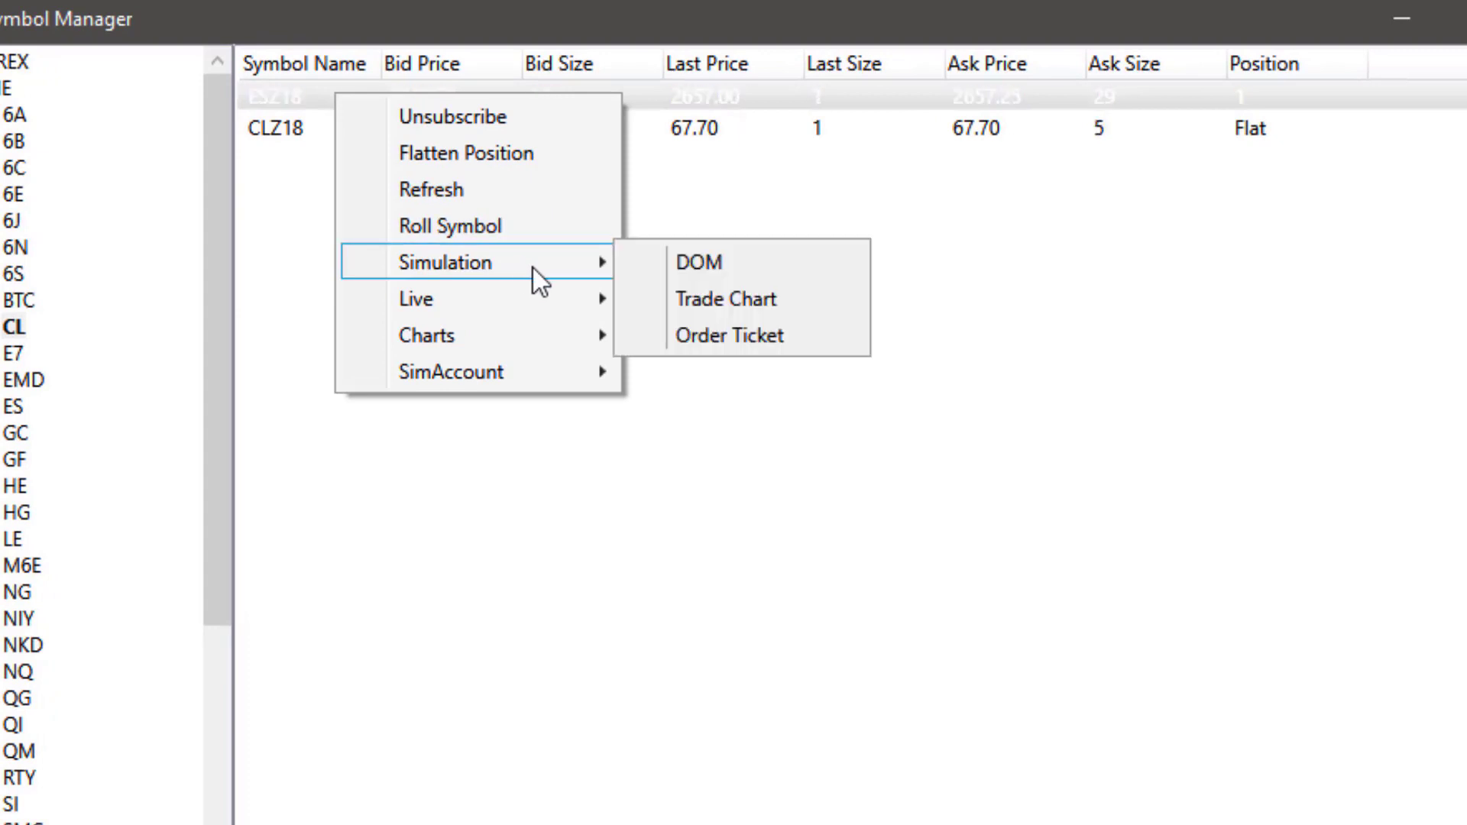
mouse_move(724, 266)
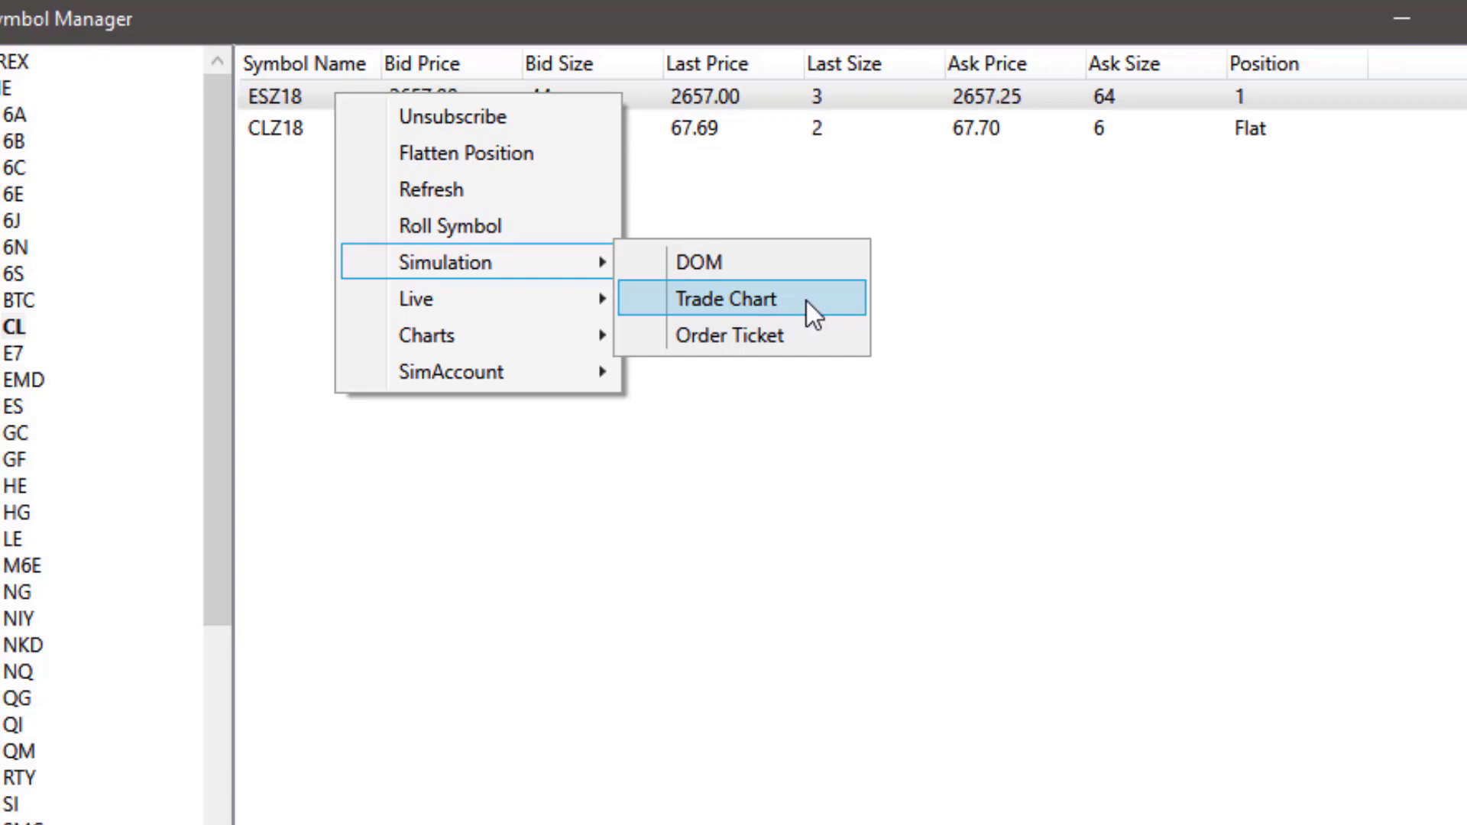
Step: Open a simulated ESZ18 trade chart, then dismiss the leftover options menu
click(727, 299)
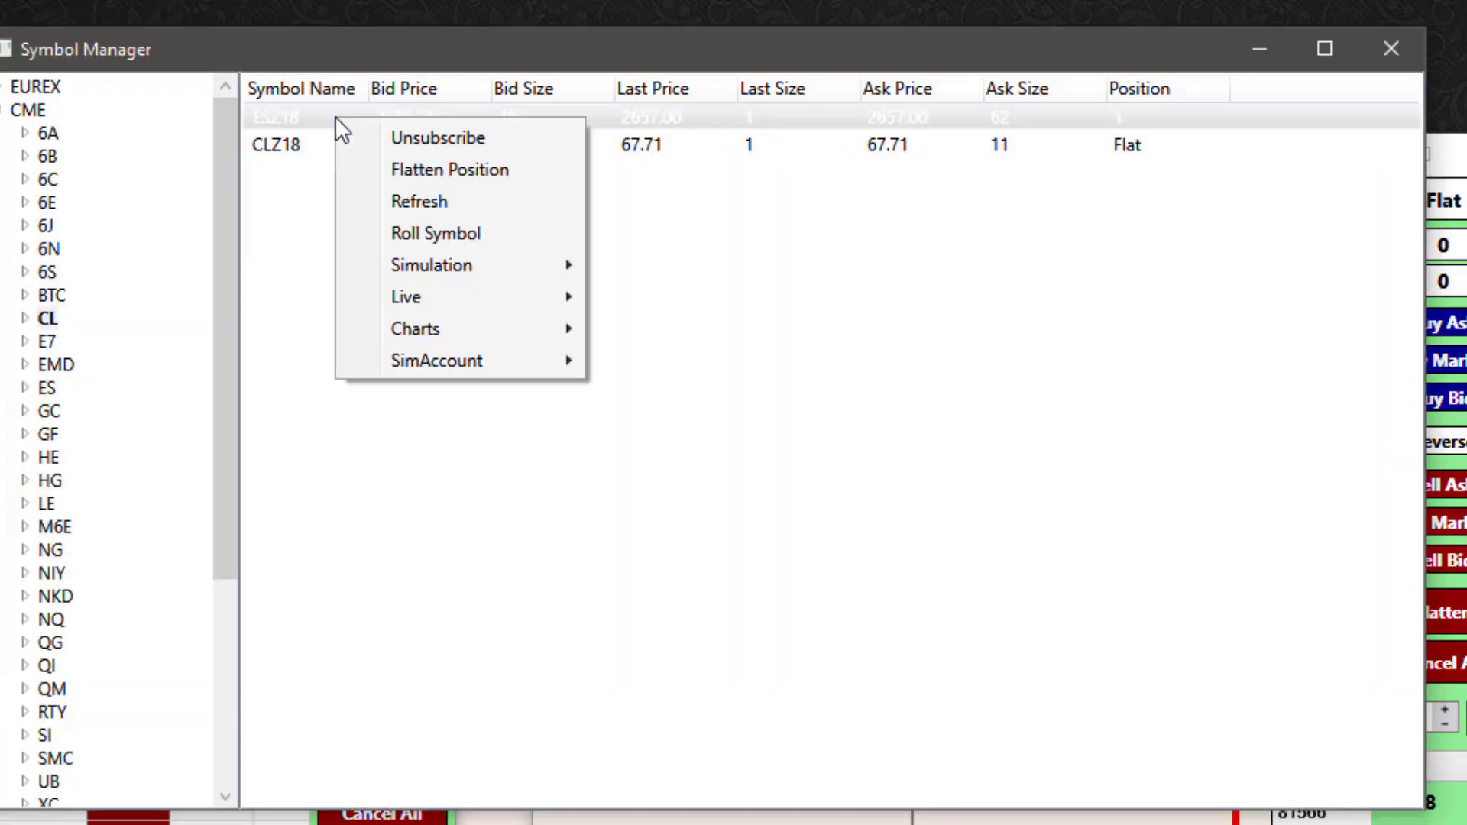
mouse_move(407, 297)
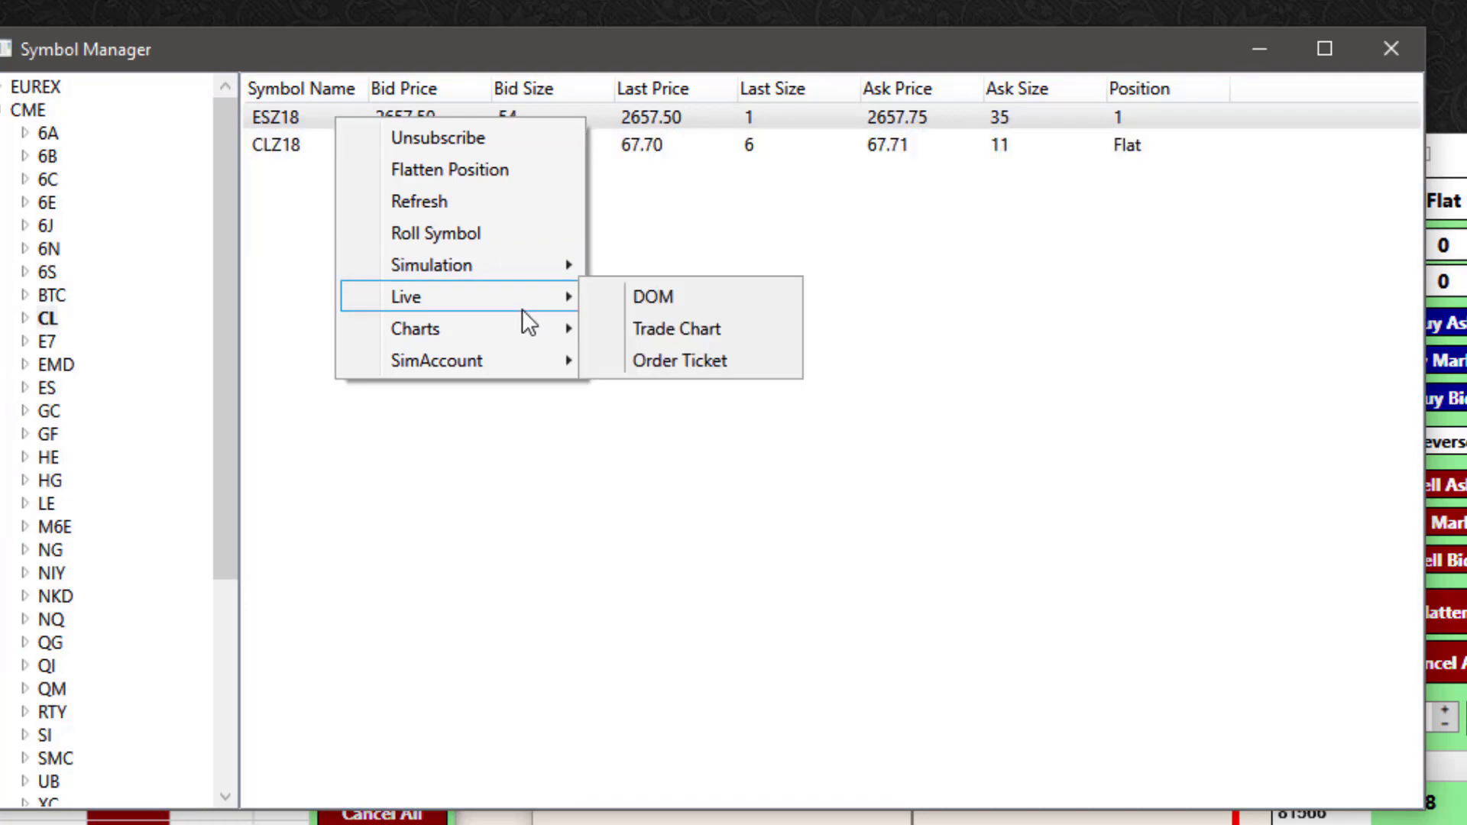
mouse_move(446, 328)
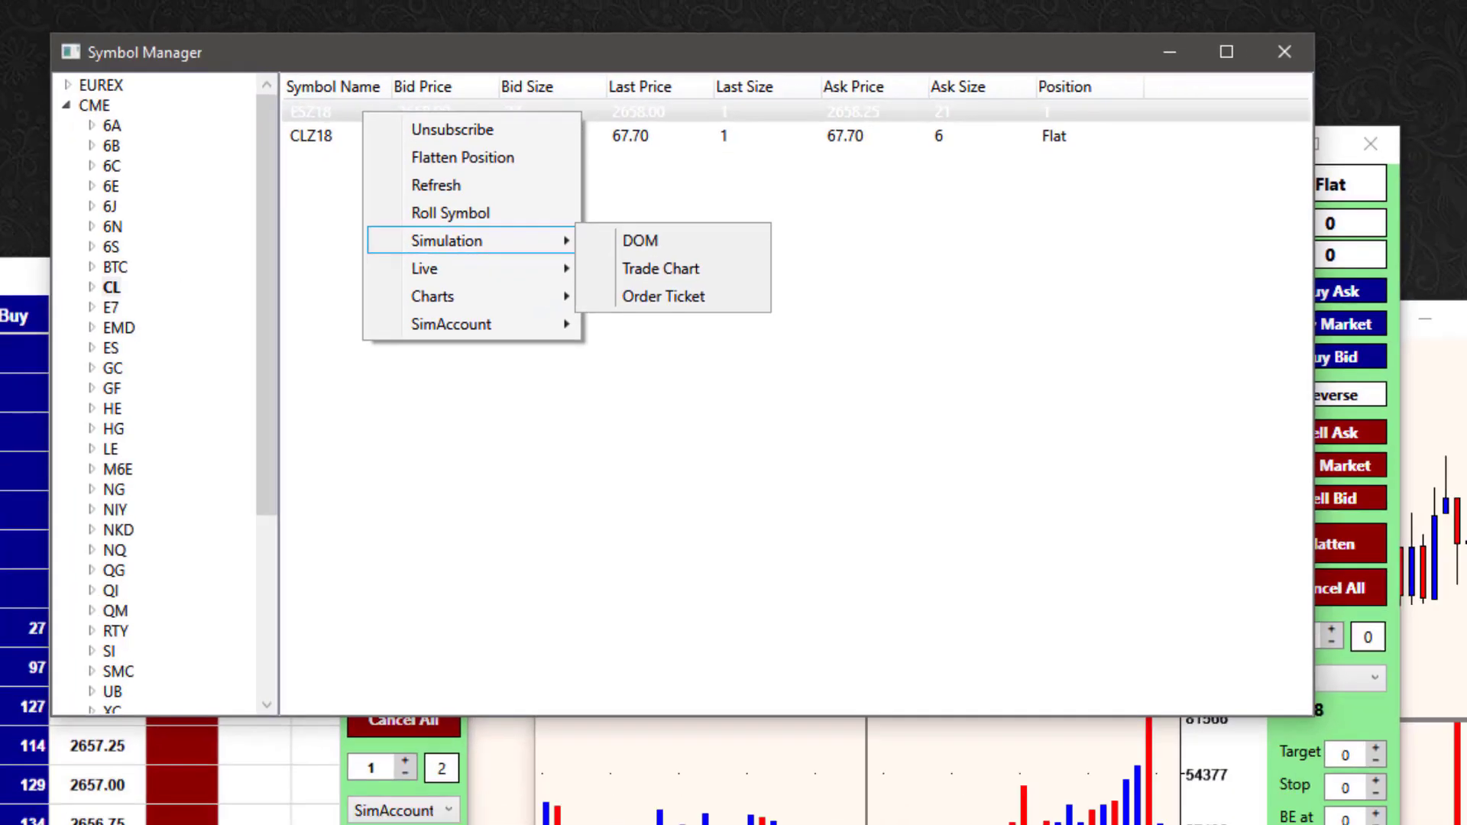
click(639, 240)
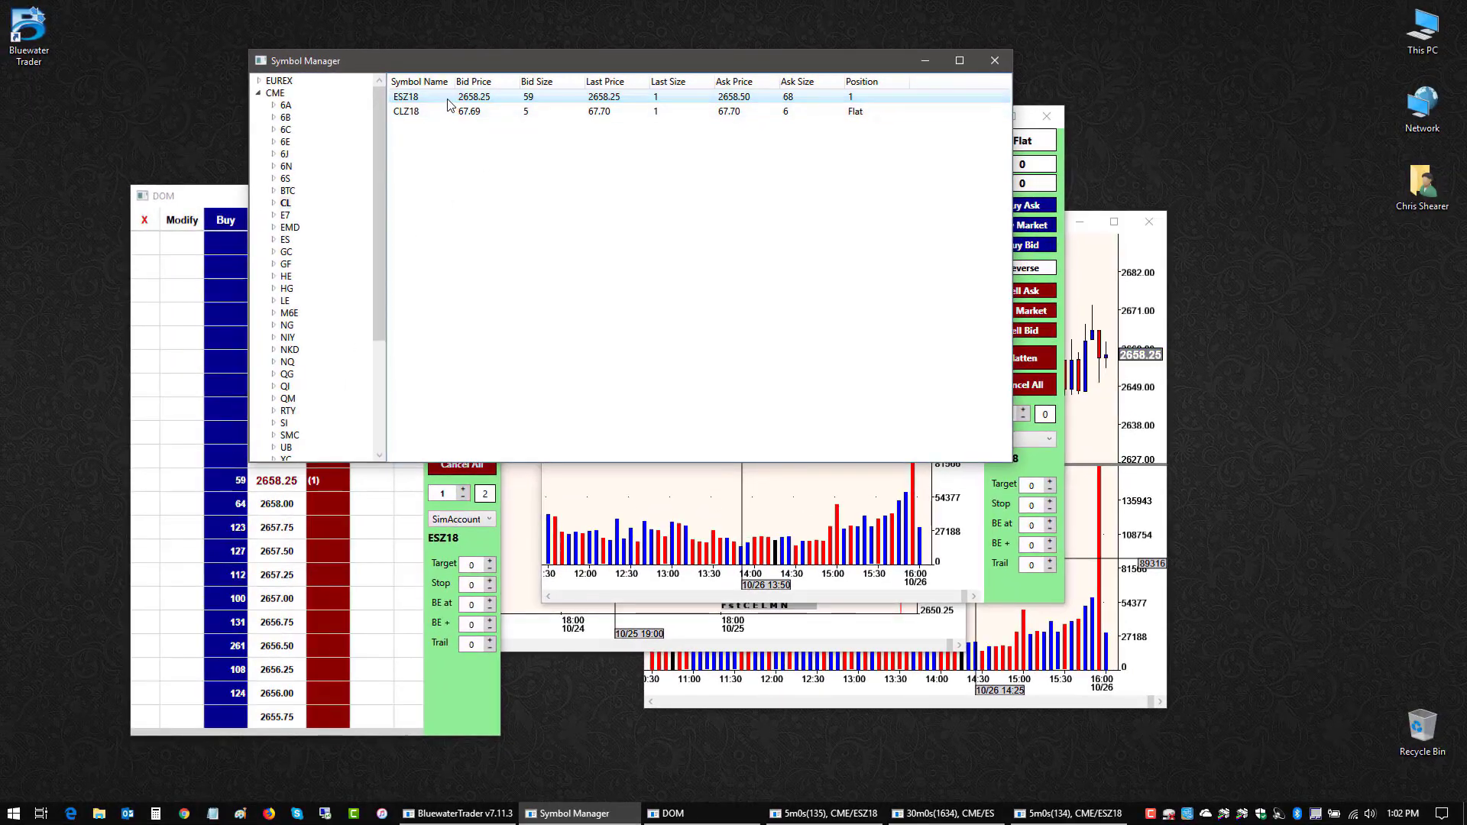
Step: Flatten the open ESZ18 position from its action menu
right_click(446, 103)
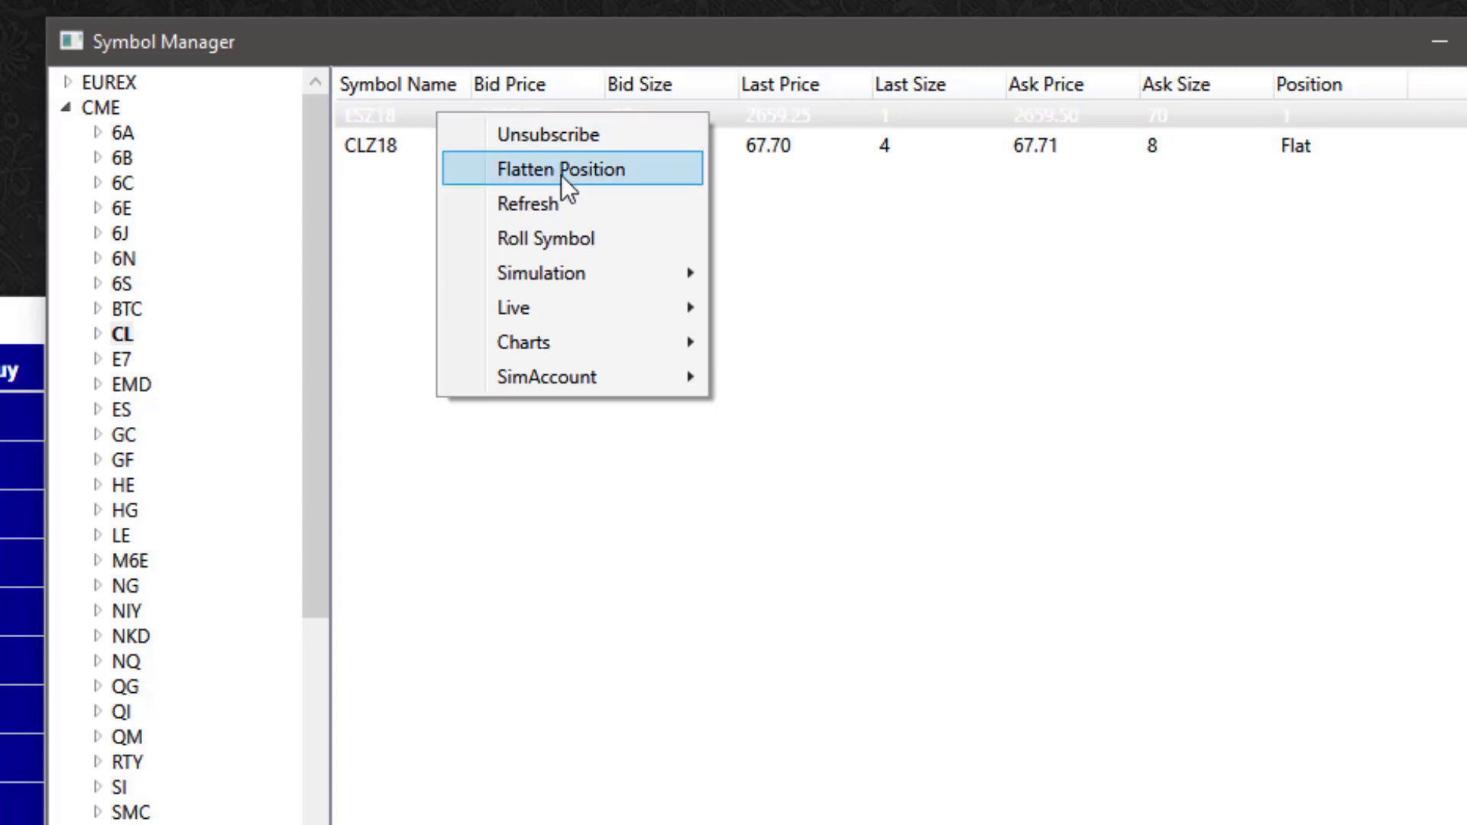
click(562, 169)
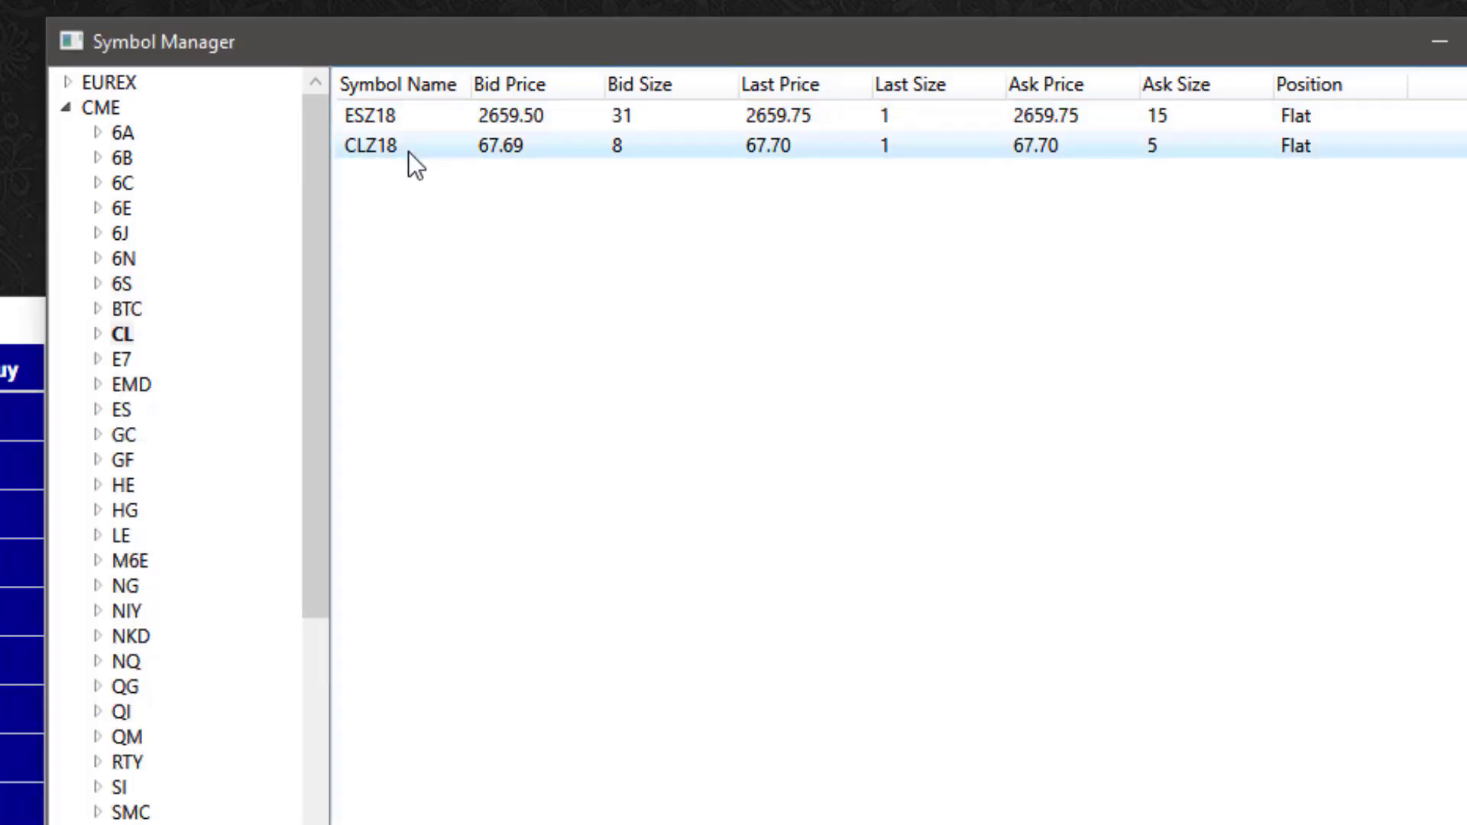
Step: Open a standard Price/Volume chart and a simulated trade chart for CLZ18
right_click(408, 156)
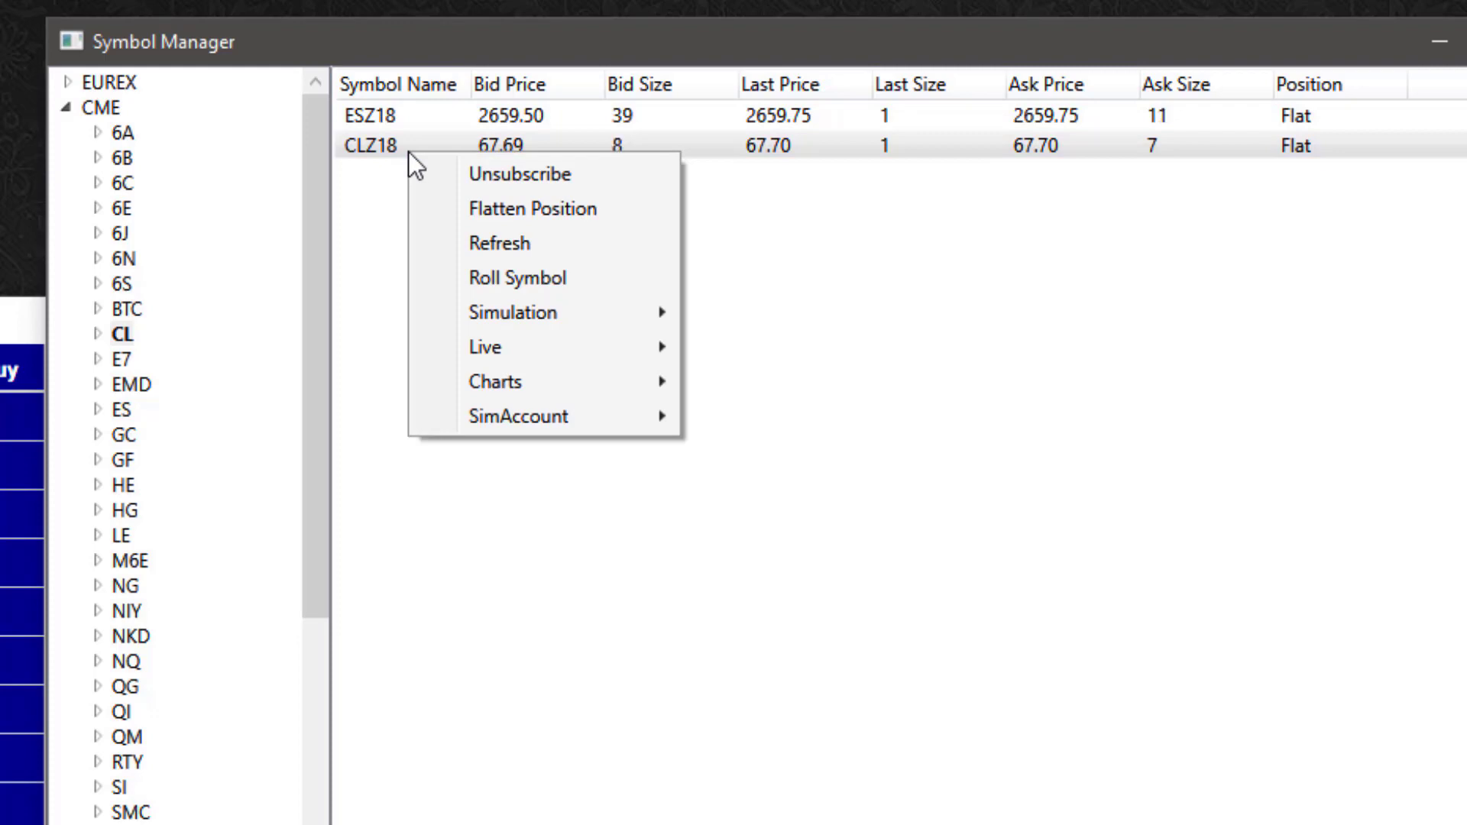
mouse_move(597, 324)
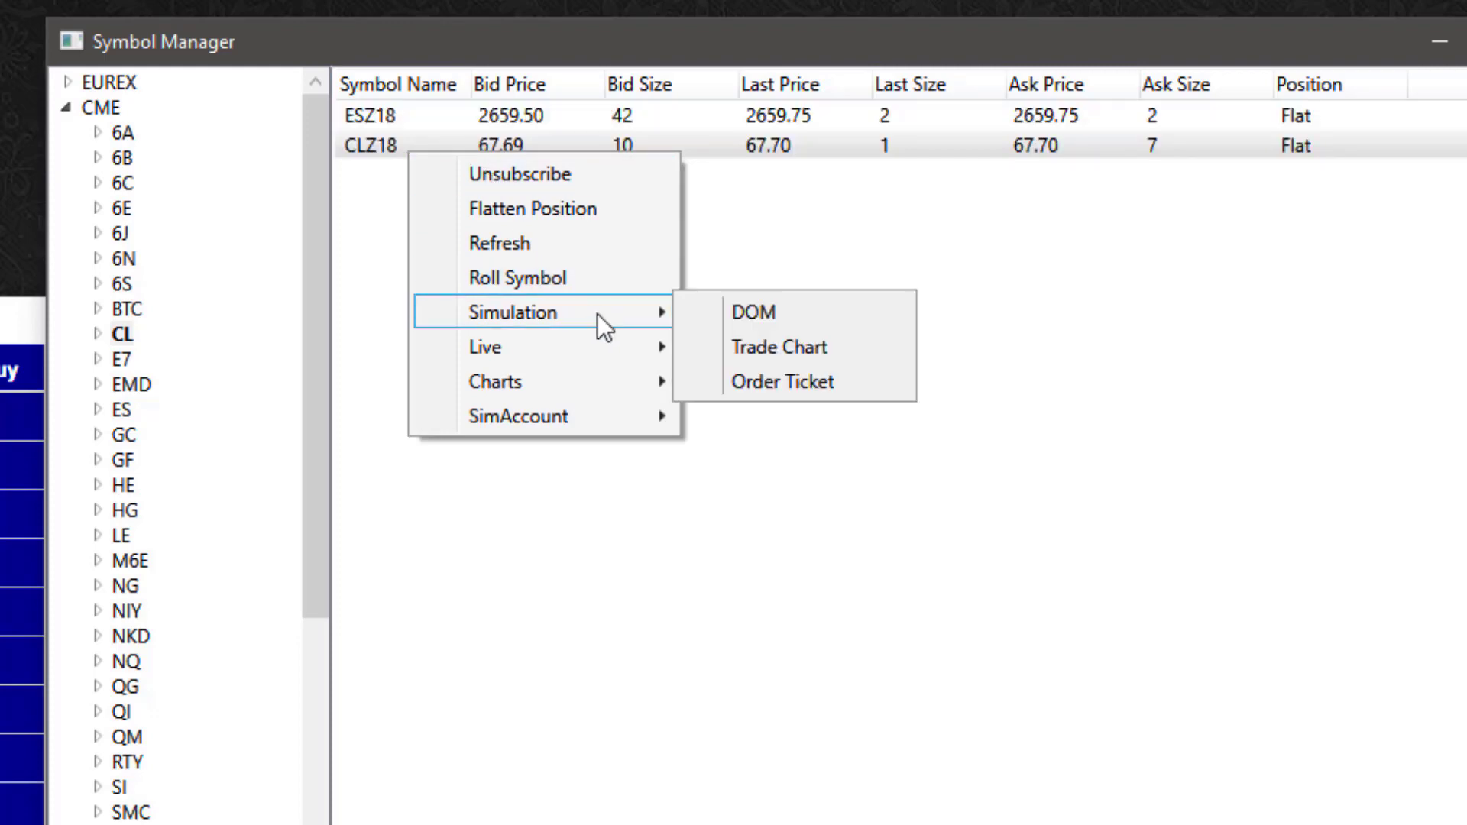
mouse_move(653, 403)
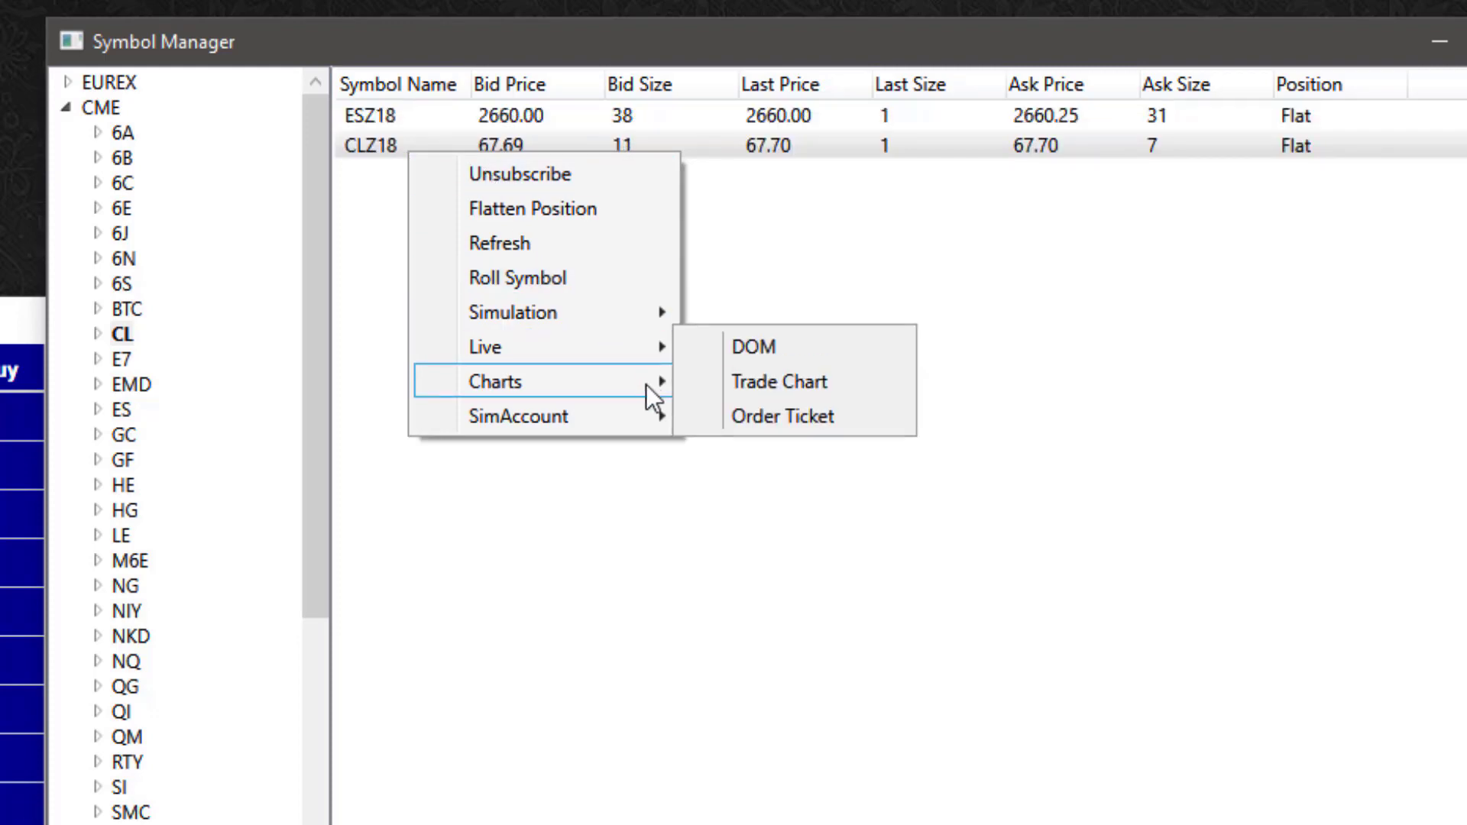
mouse_move(795, 382)
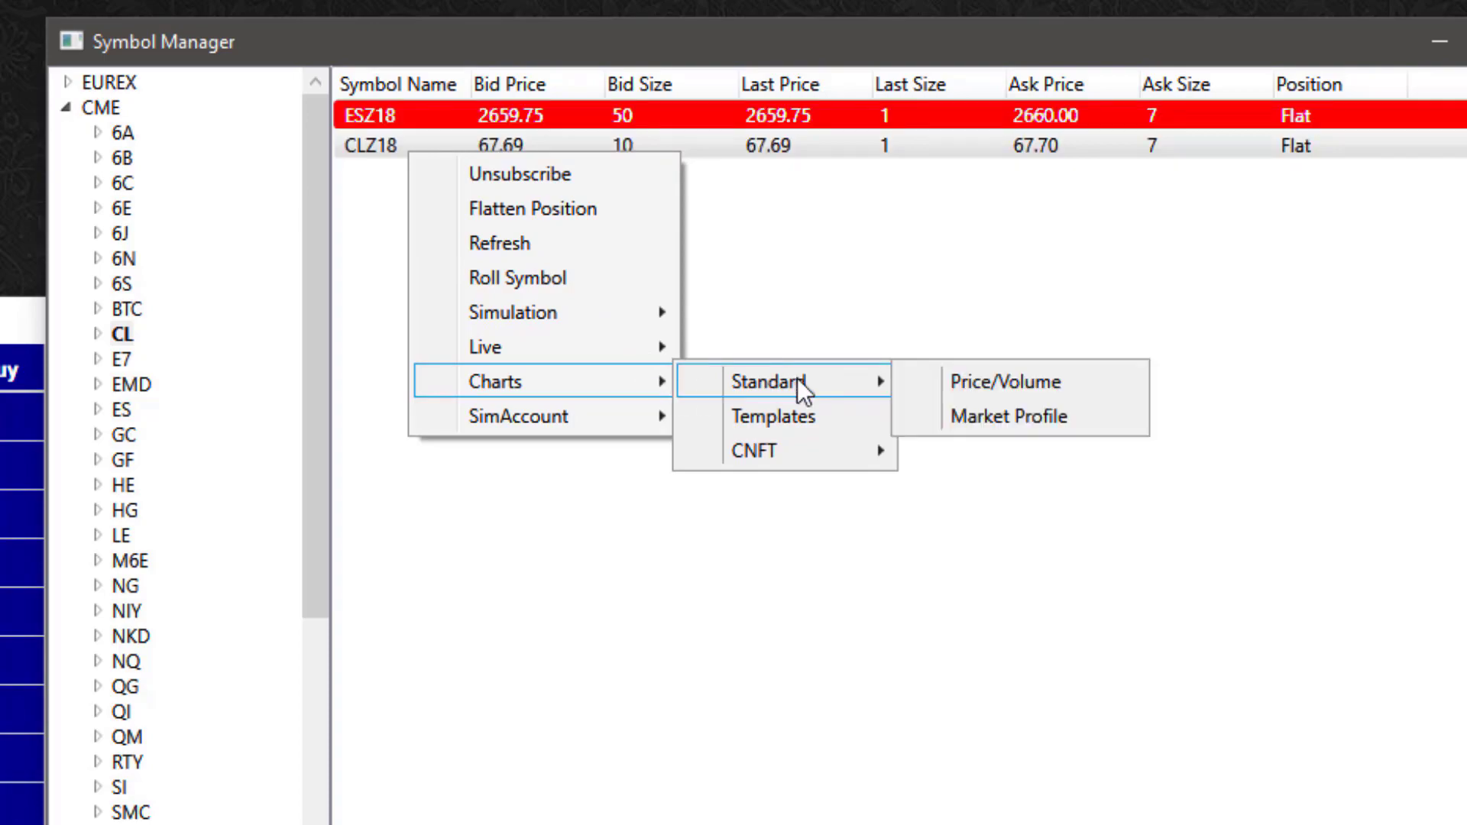
click(1005, 382)
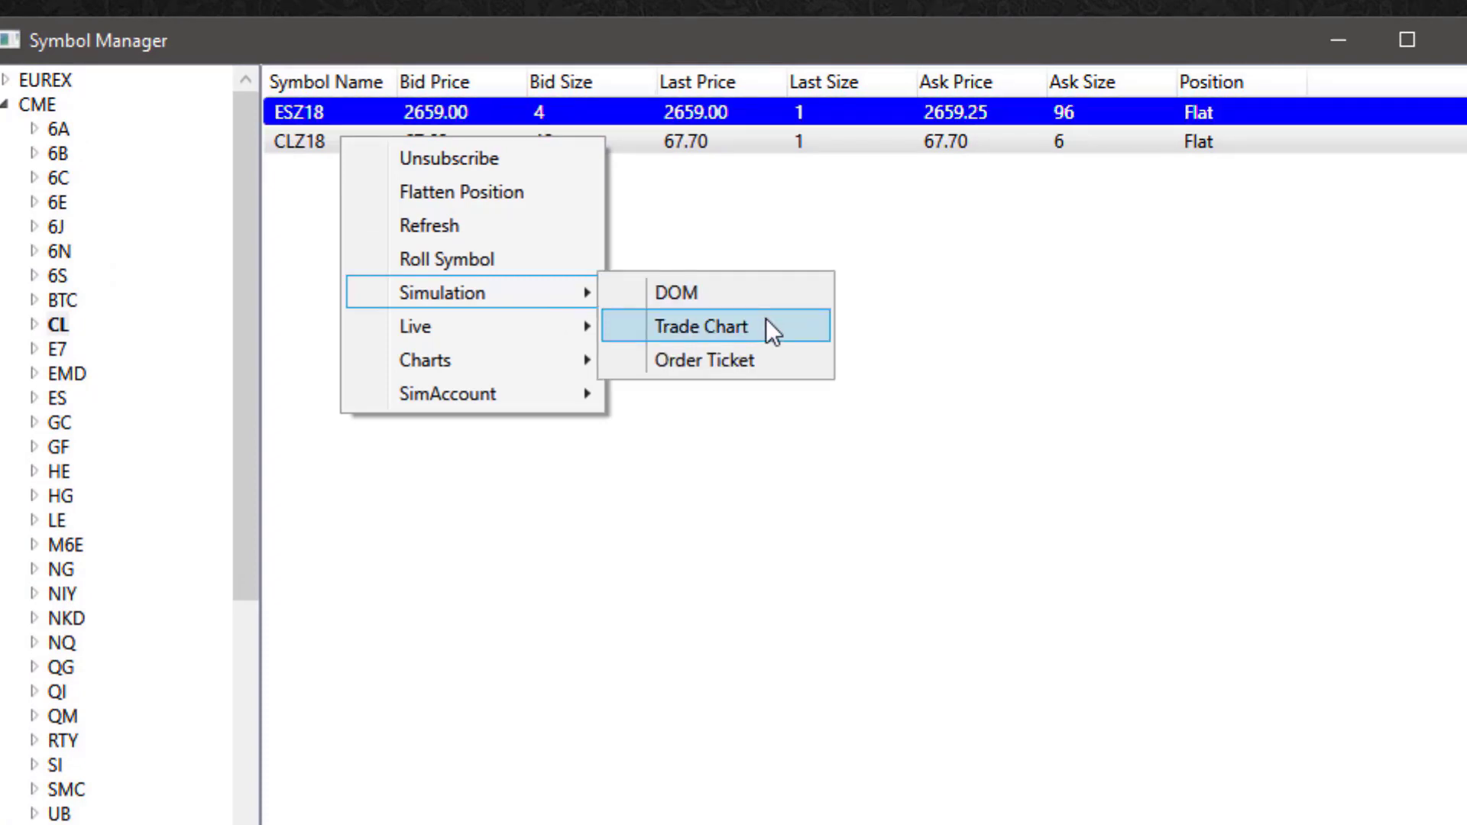
click(701, 327)
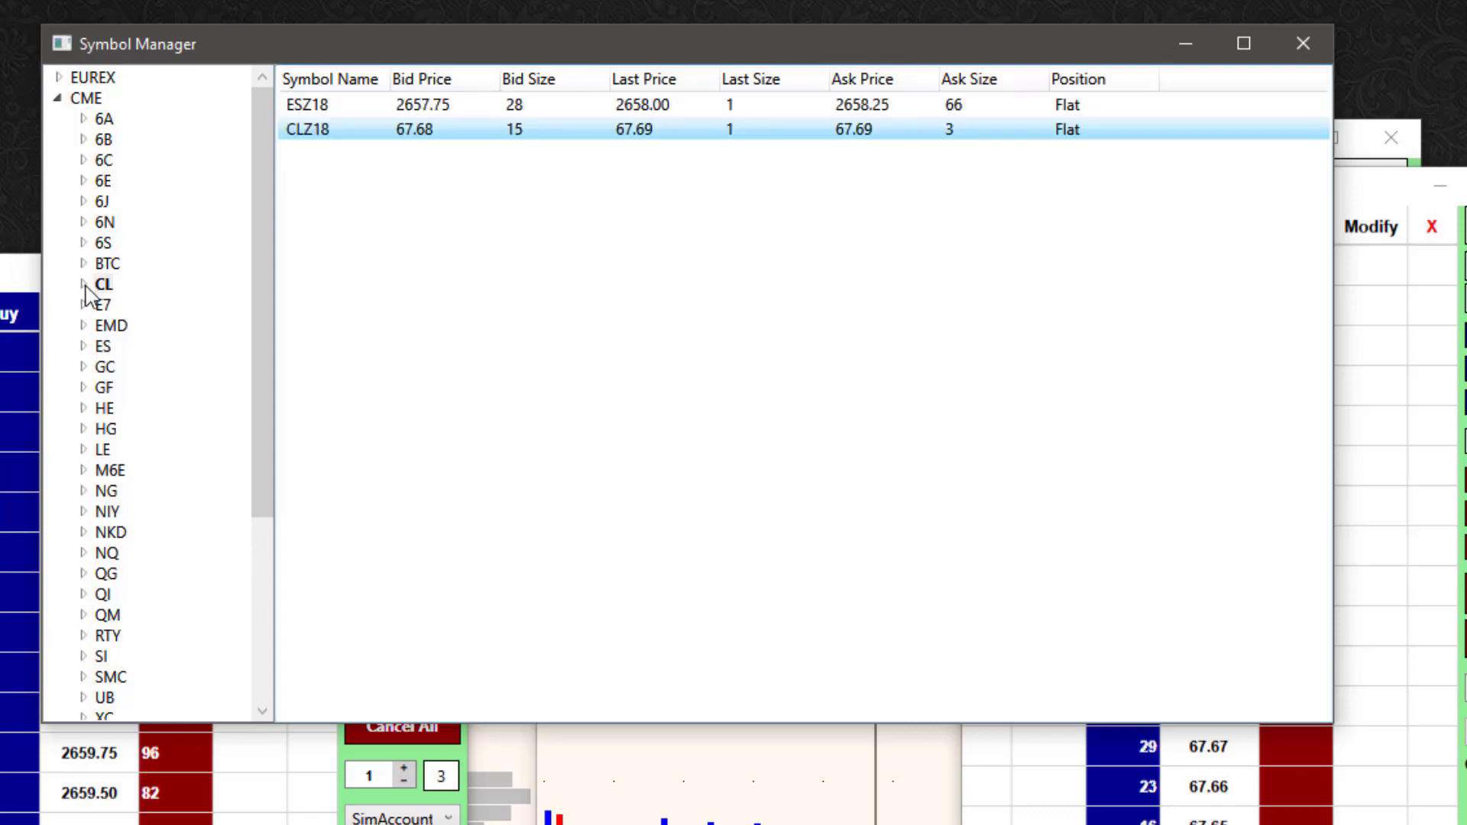
right_click(105, 283)
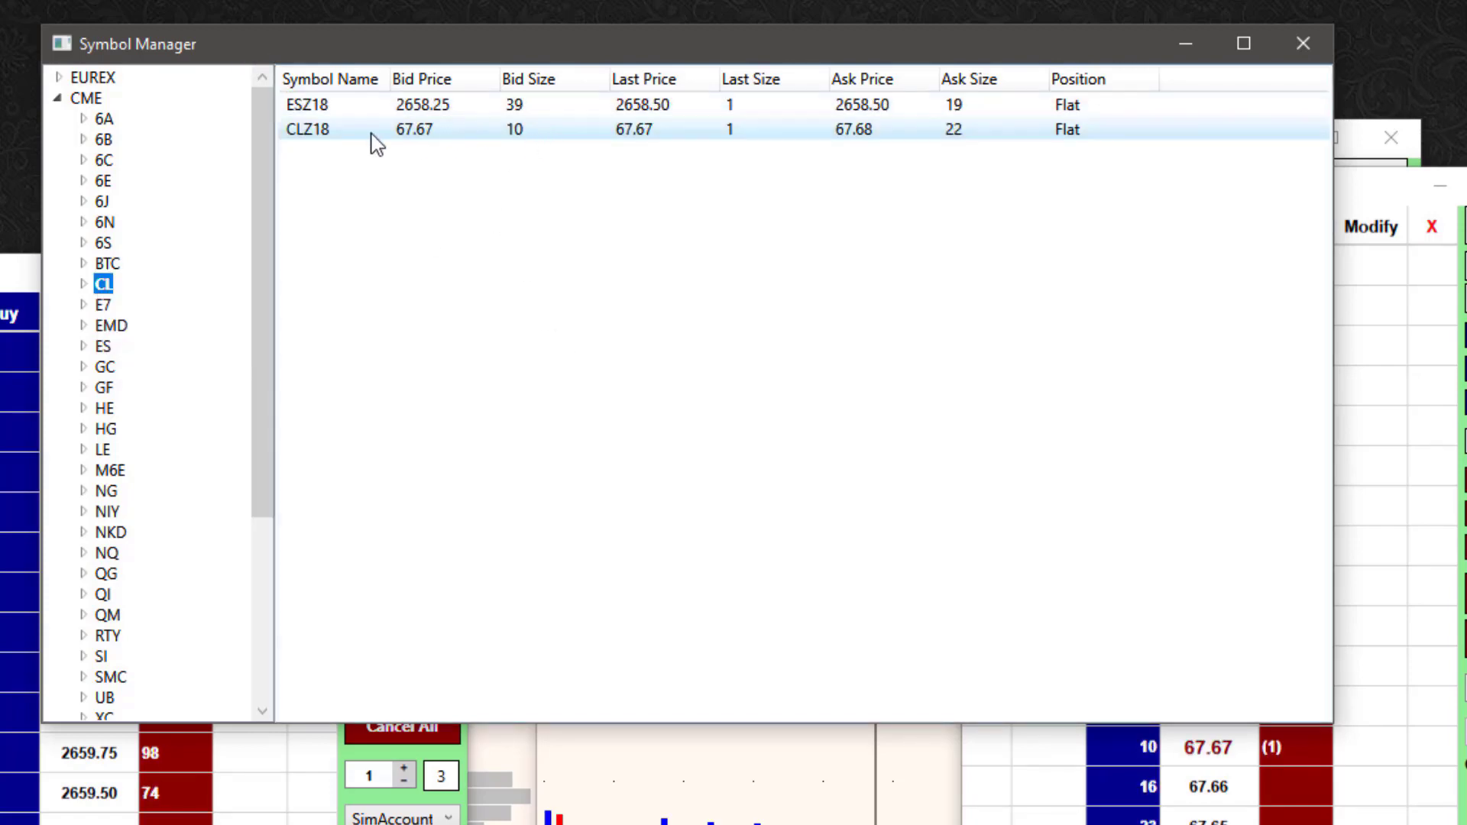
right_click(370, 133)
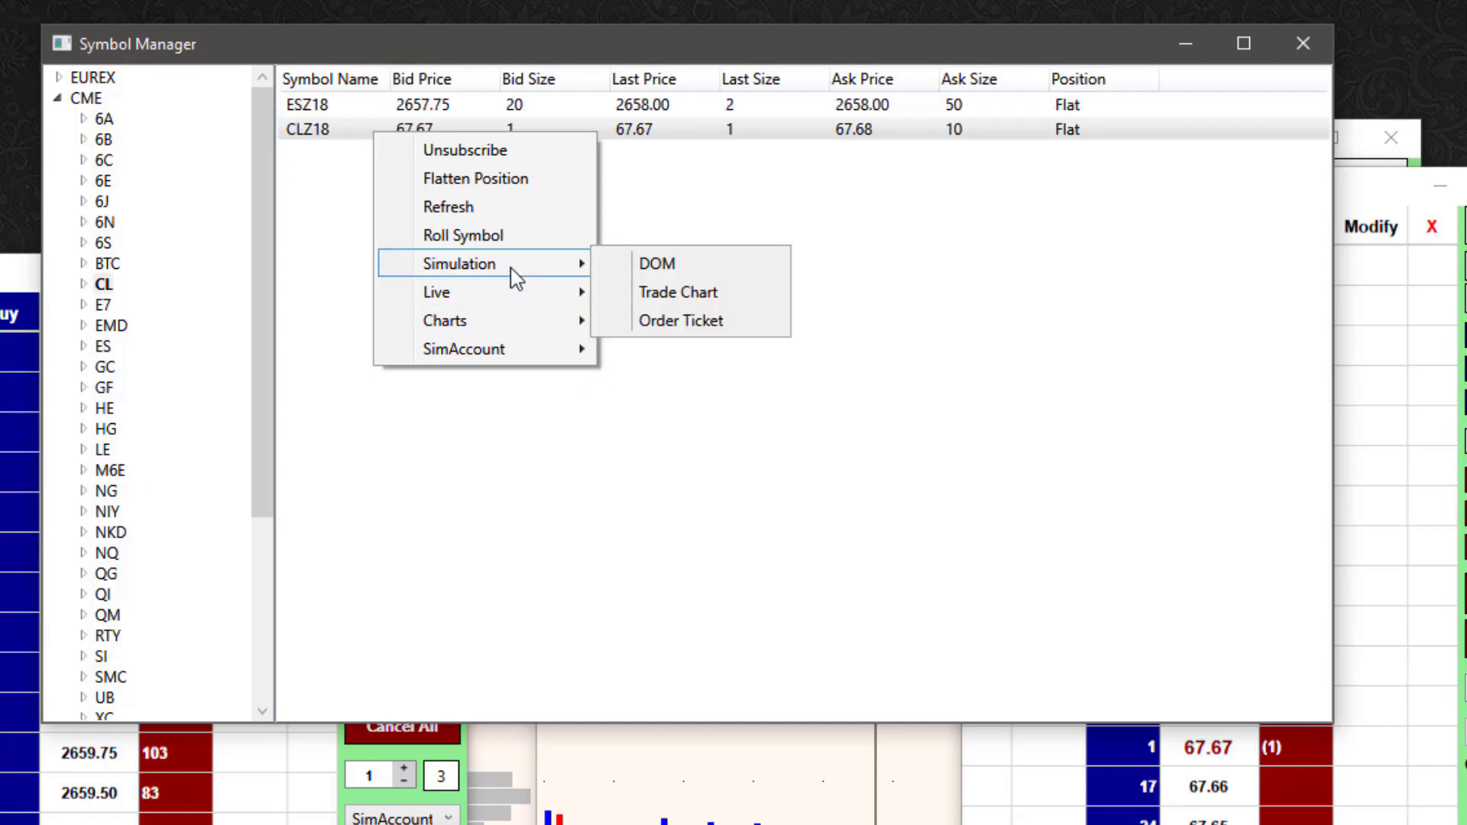
mouse_move(485, 161)
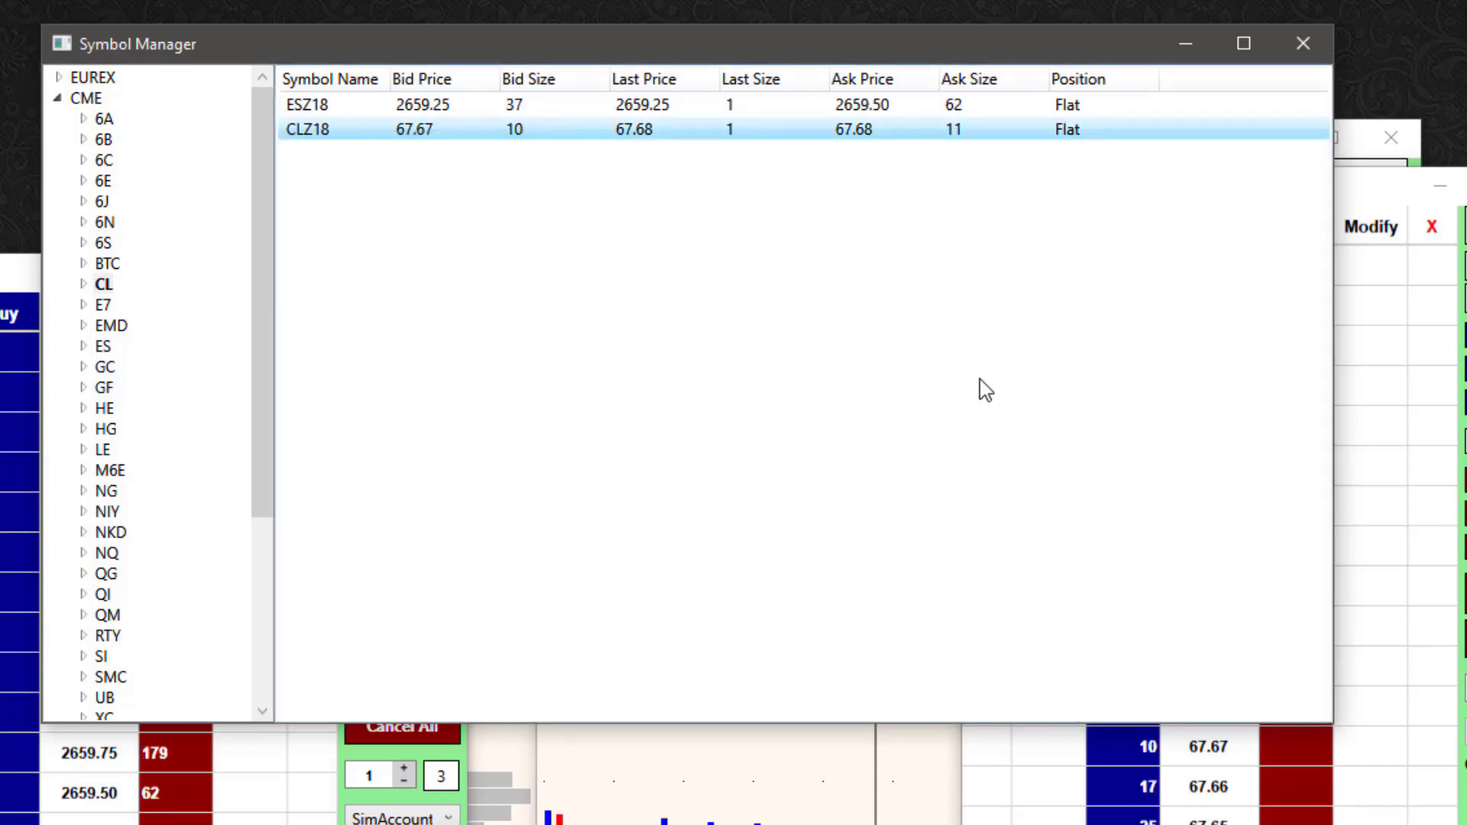
mouse_move(532, 390)
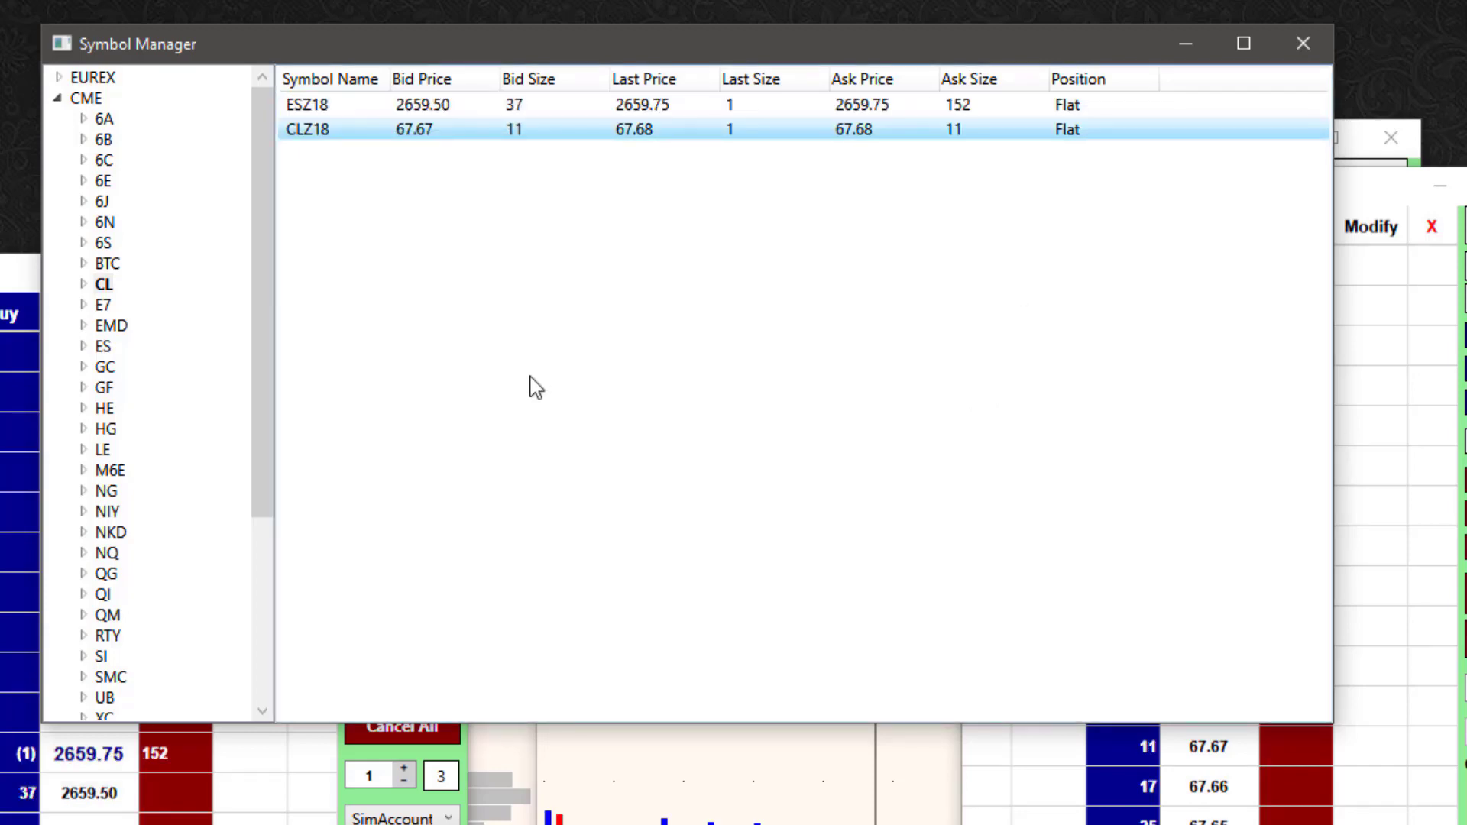